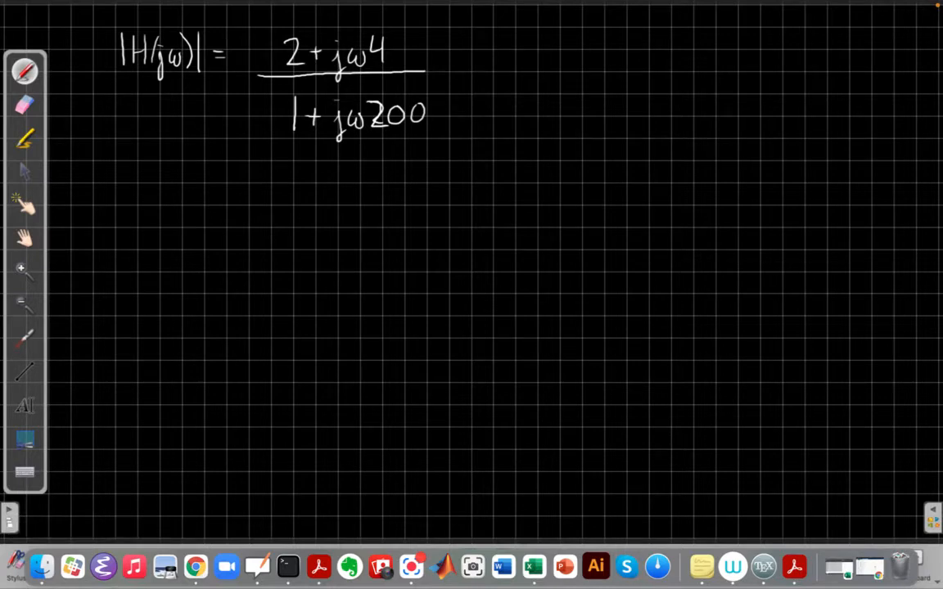
mouse_move(133, 72)
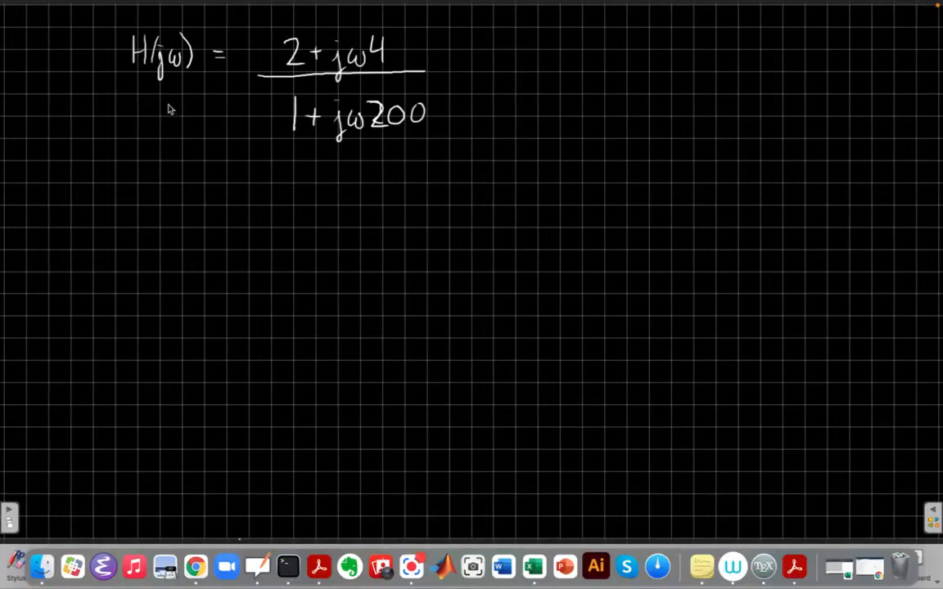
mouse_move(315, 75)
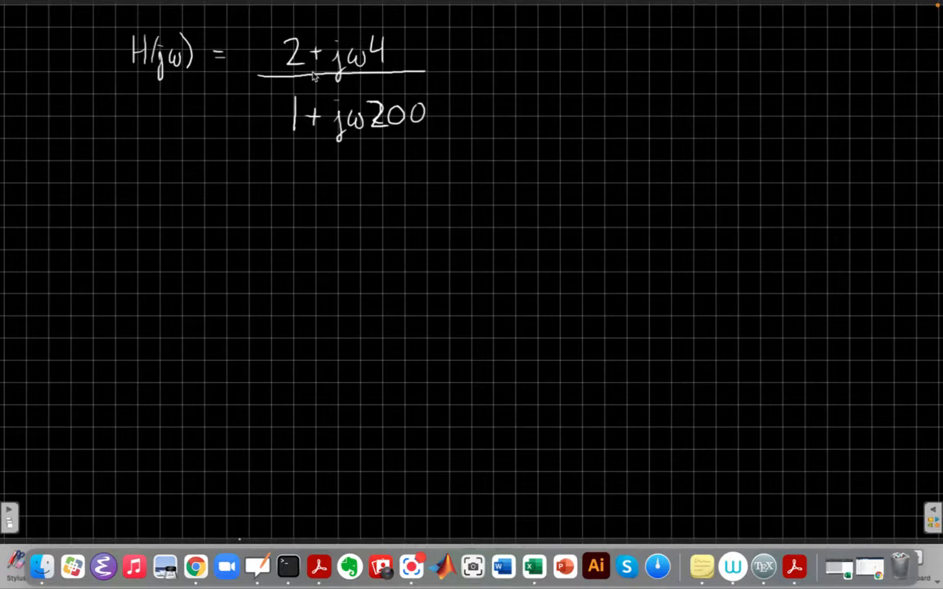
mouse_move(297, 134)
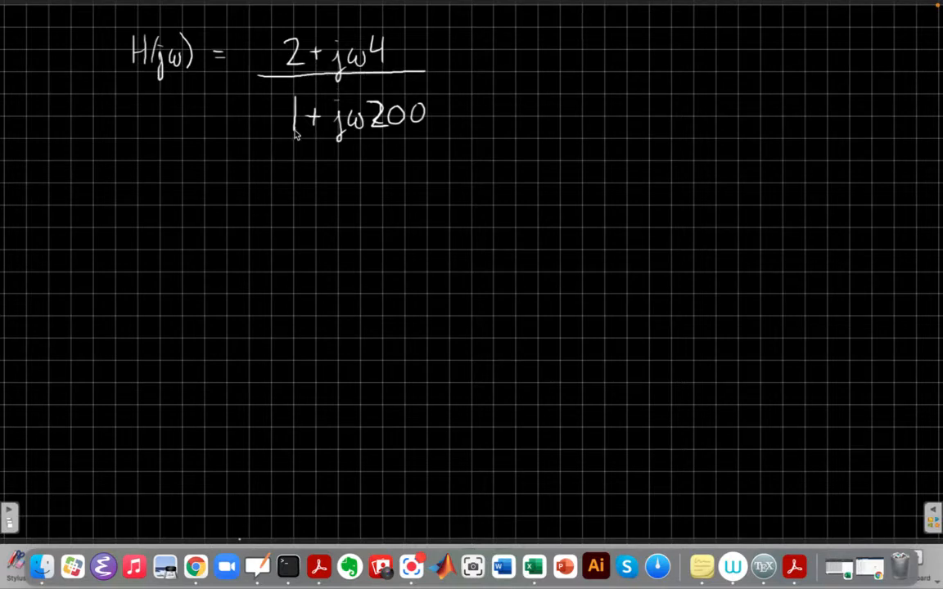
mouse_move(328, 233)
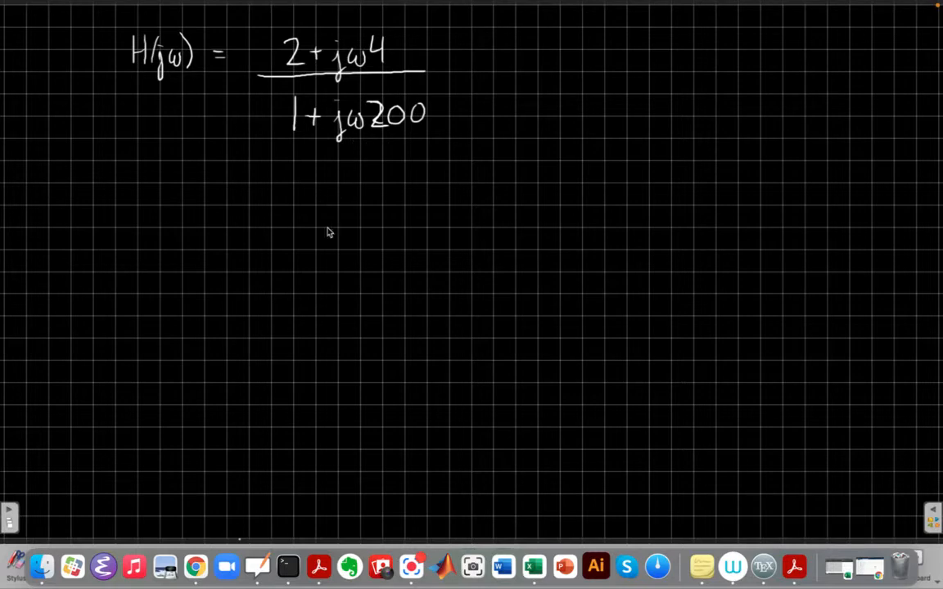
mouse_move(242, 379)
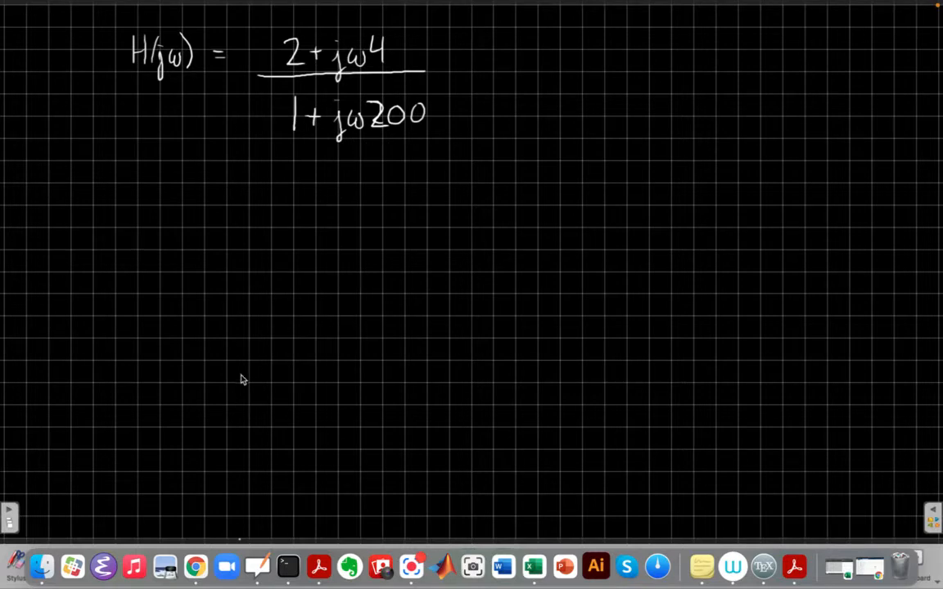
mouse_move(275, 154)
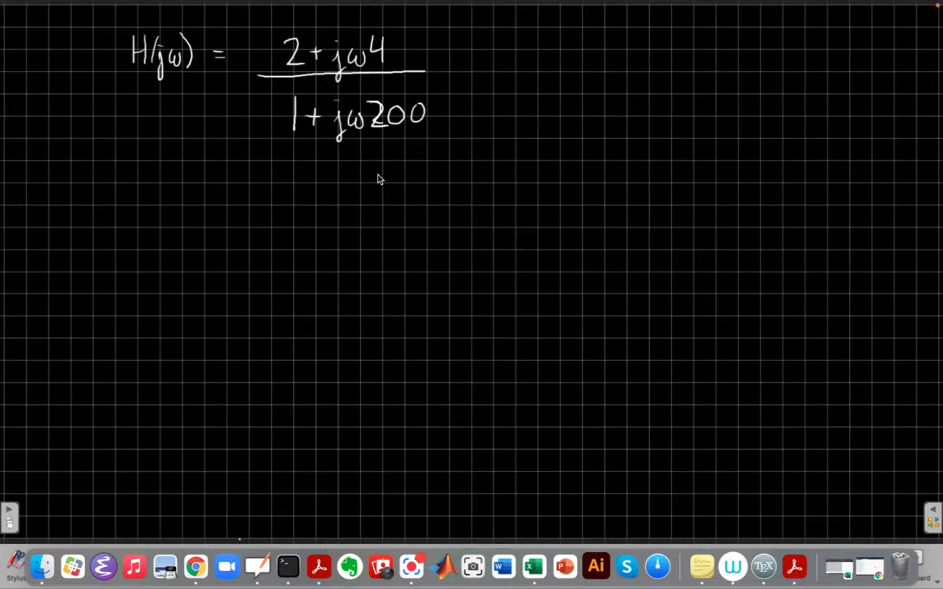
mouse_move(3, 563)
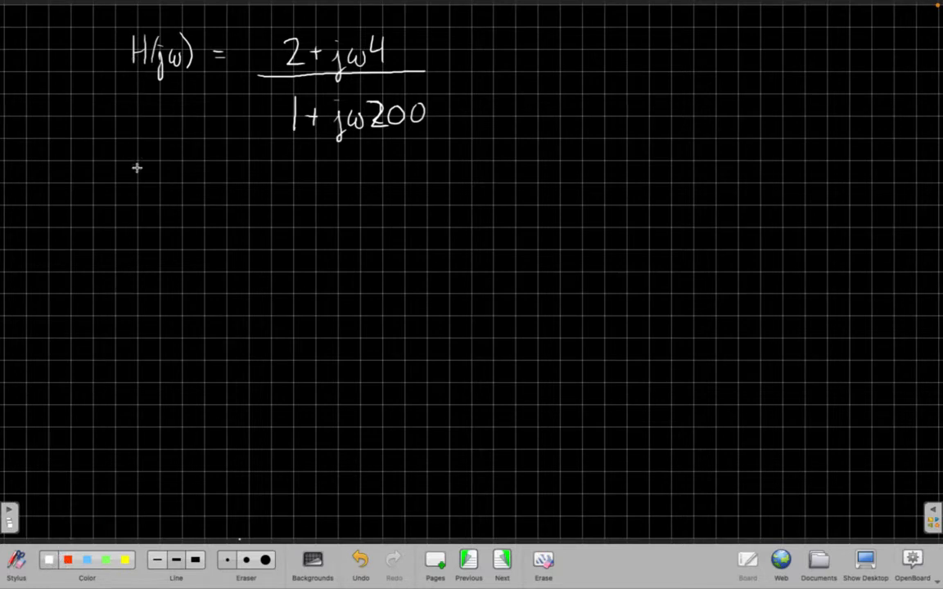
Handwrite 20log|H(jω)| = 20log10|2+jω4| − 20log10|1+jω200| under the fraction.
drag(82, 183, 135, 193)
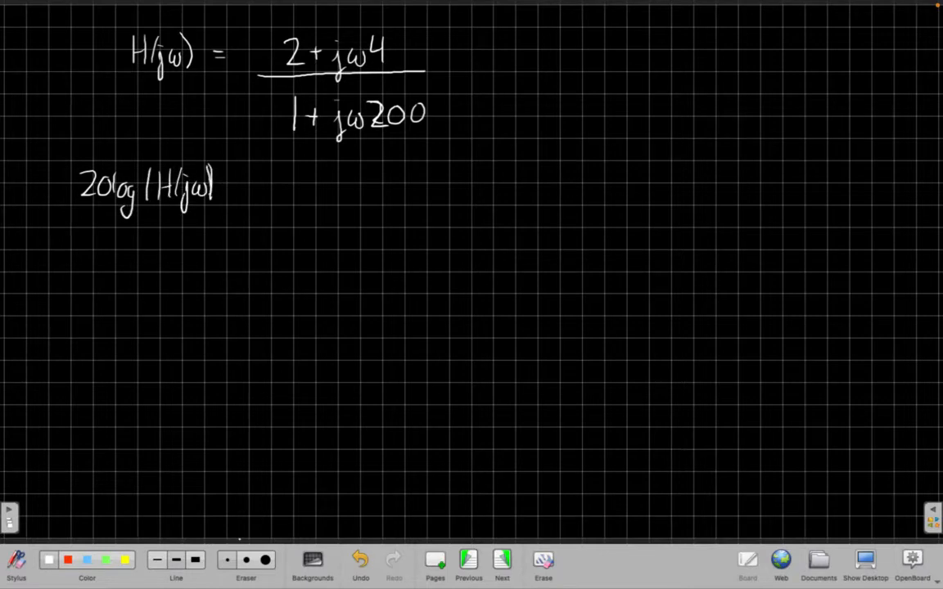
text(=)
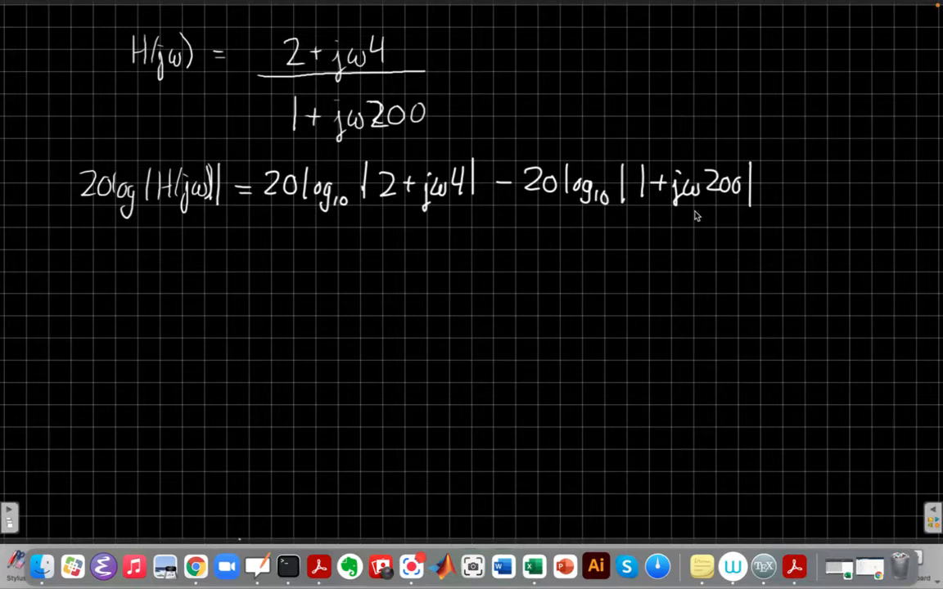
mouse_move(462, 249)
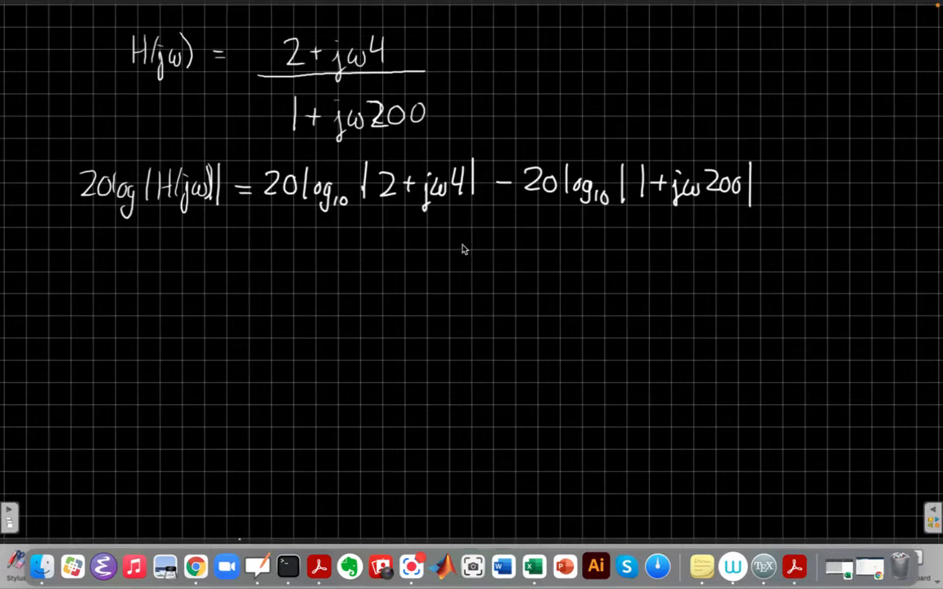
mouse_move(548, 165)
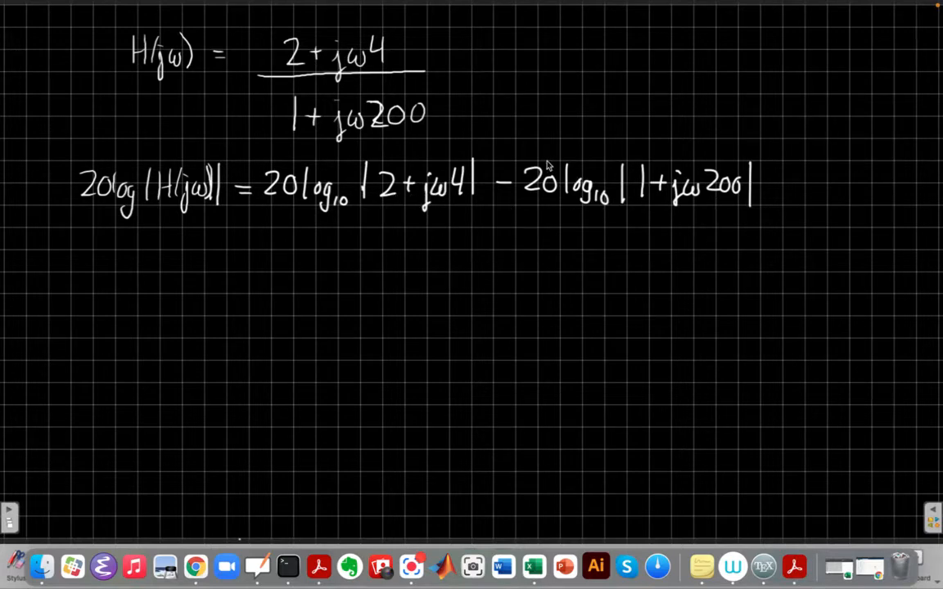
mouse_move(375, 20)
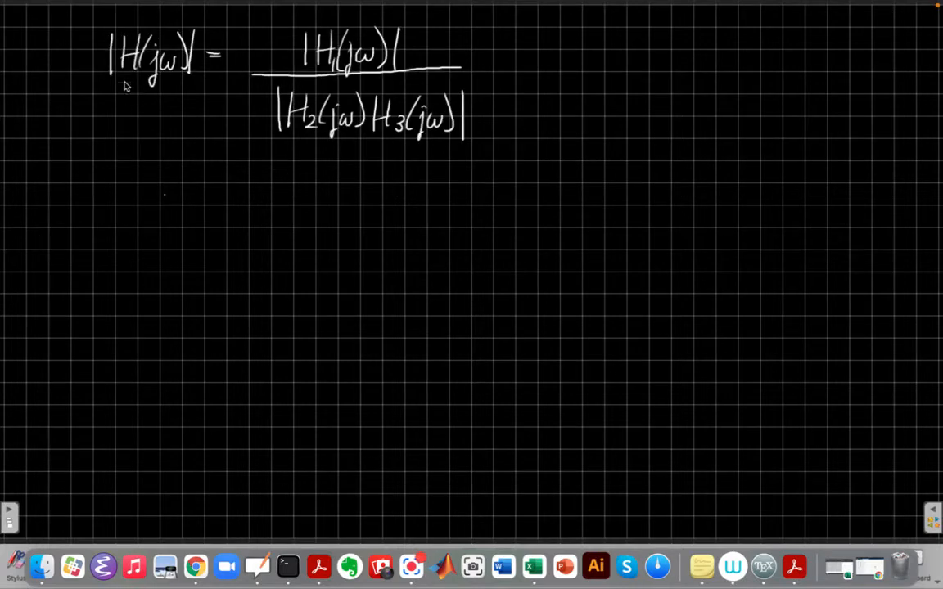
mouse_move(401, 64)
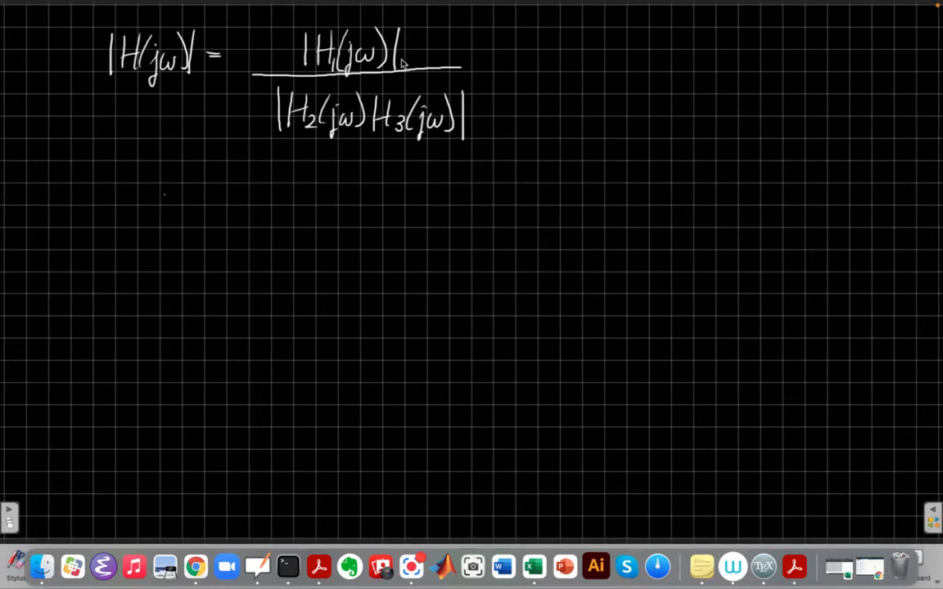
mouse_move(447, 144)
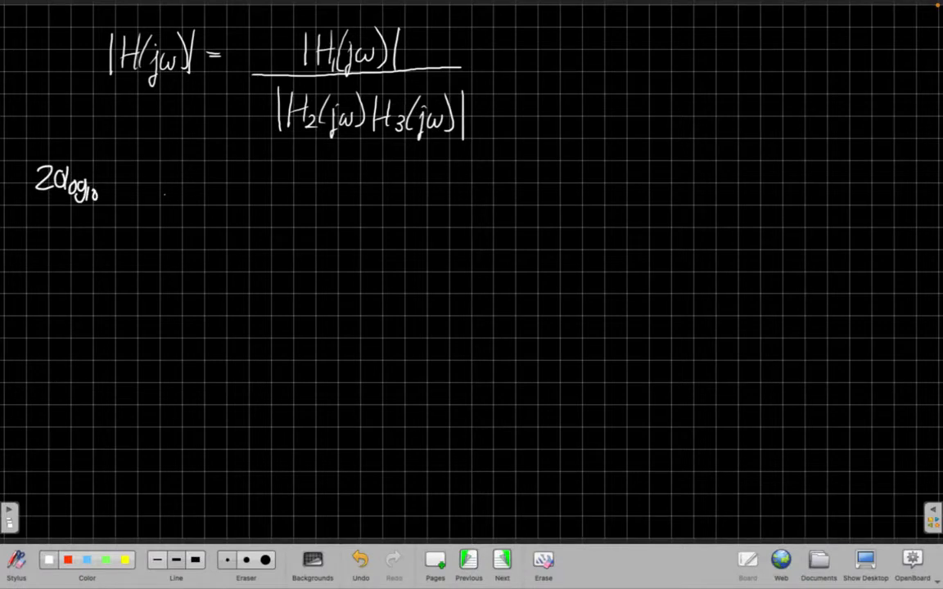
Write 20log10|H(jω)| = 20log|H1| − 20log10|H2| − 20log10|H3| beneath the magnitude ratio.
drag(106, 176, 160, 189)
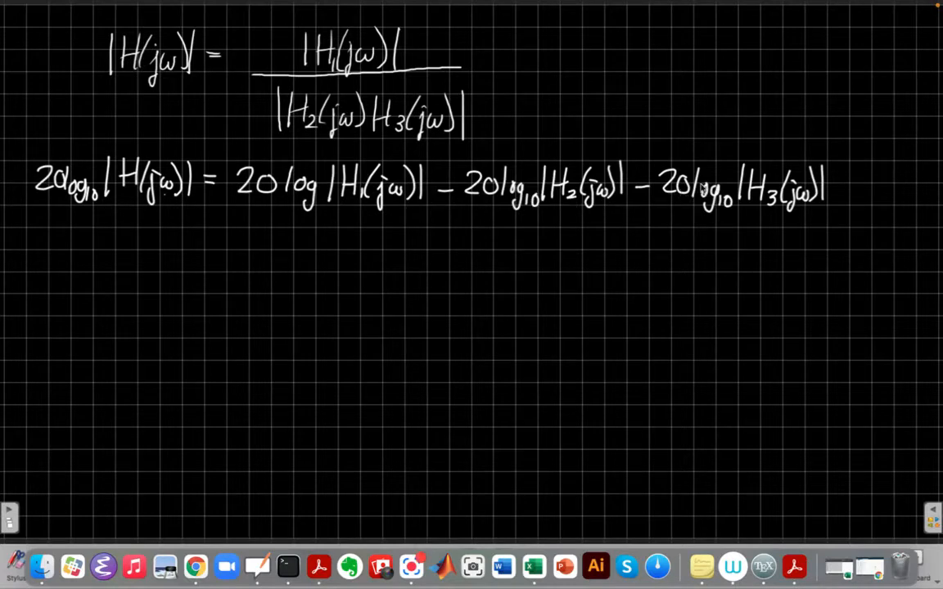
mouse_move(684, 186)
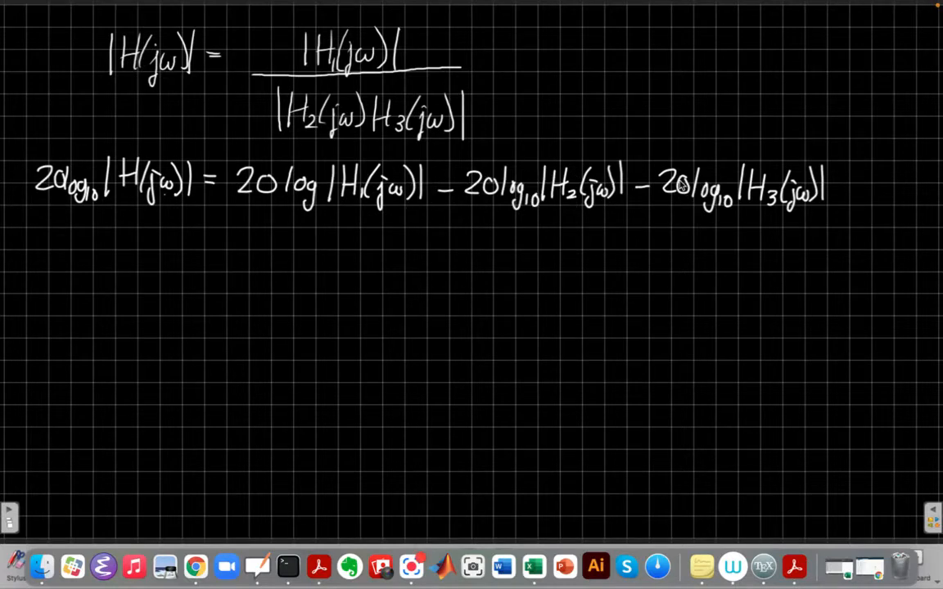
mouse_move(630, 203)
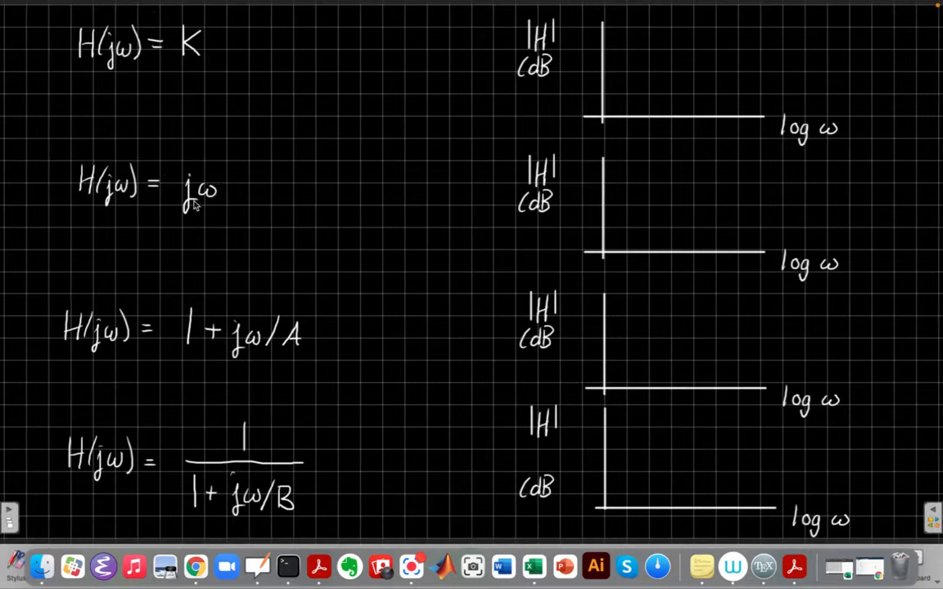
mouse_move(242, 346)
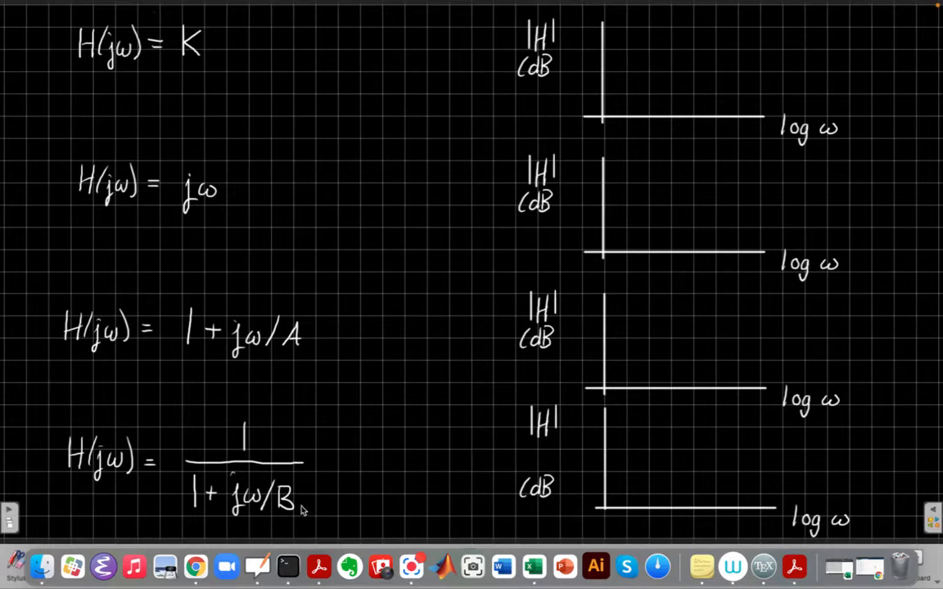
mouse_move(210, 72)
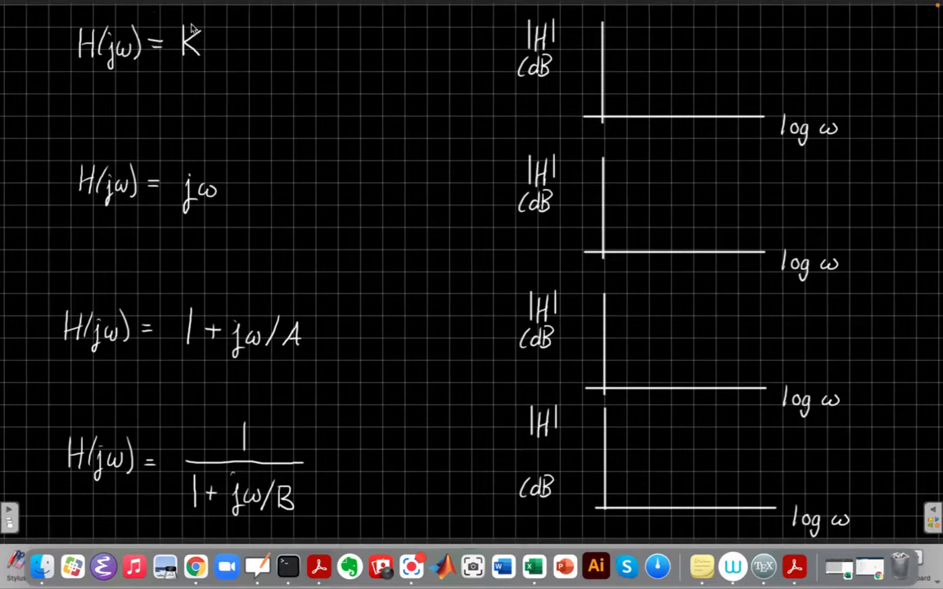
mouse_move(189, 16)
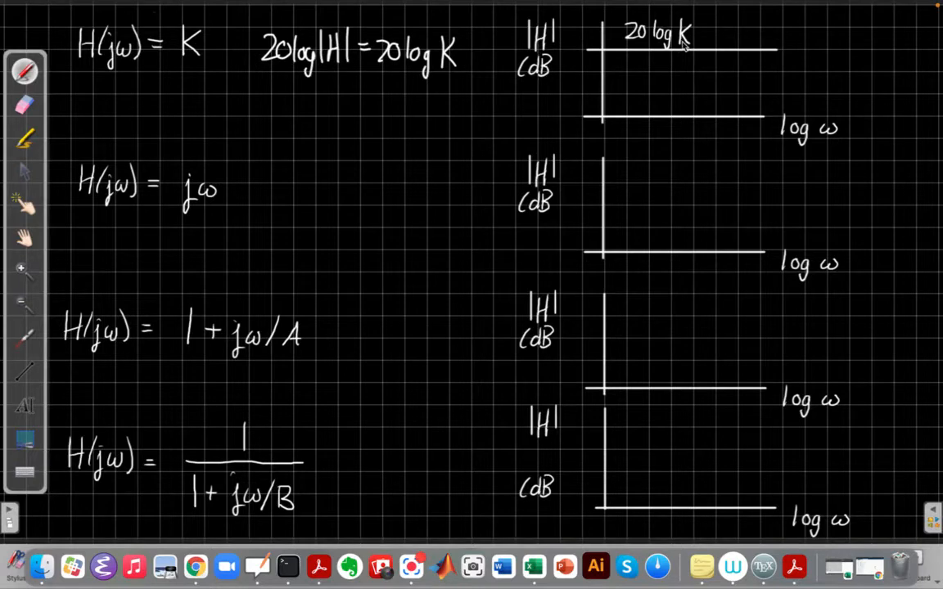
mouse_move(516, 176)
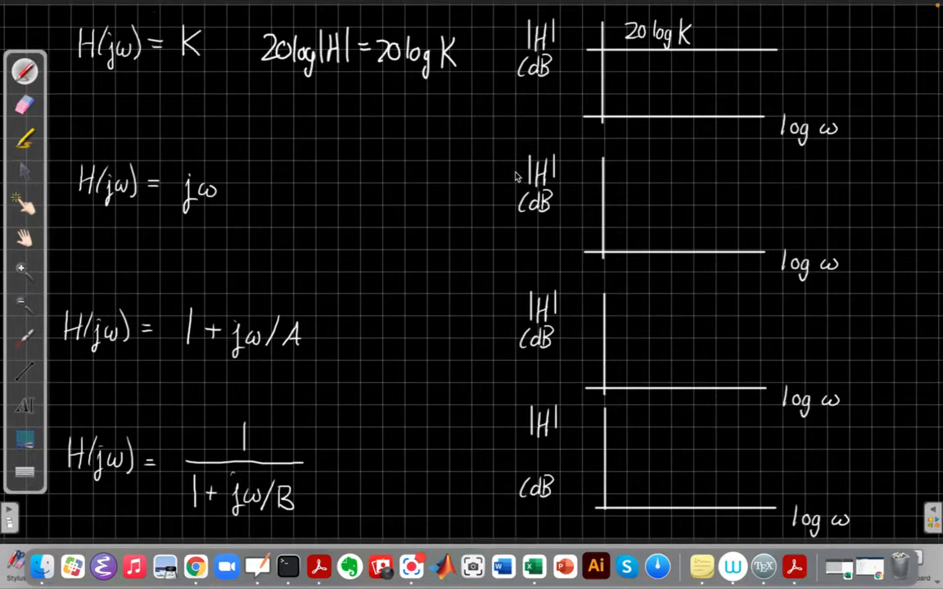
mouse_move(245, 210)
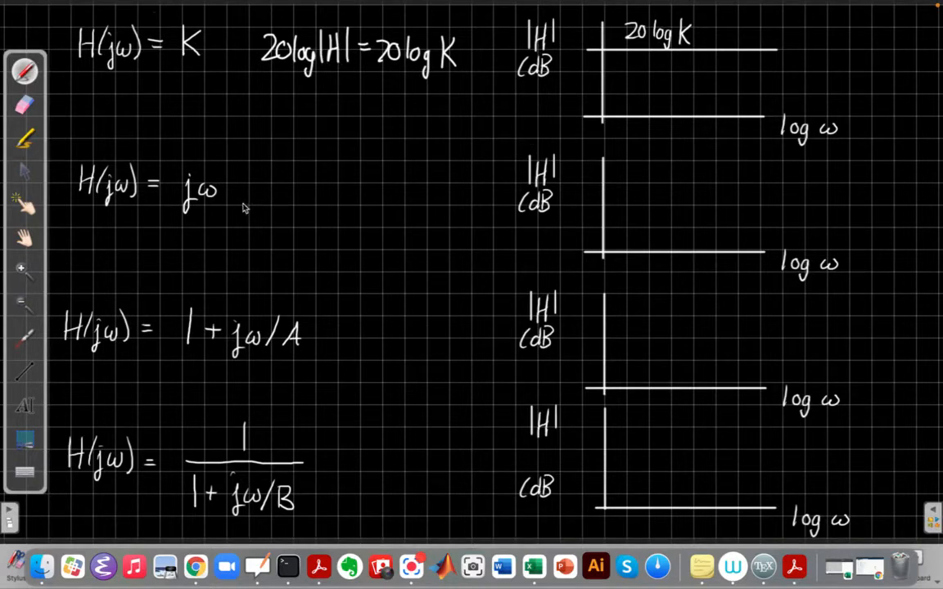
mouse_move(197, 230)
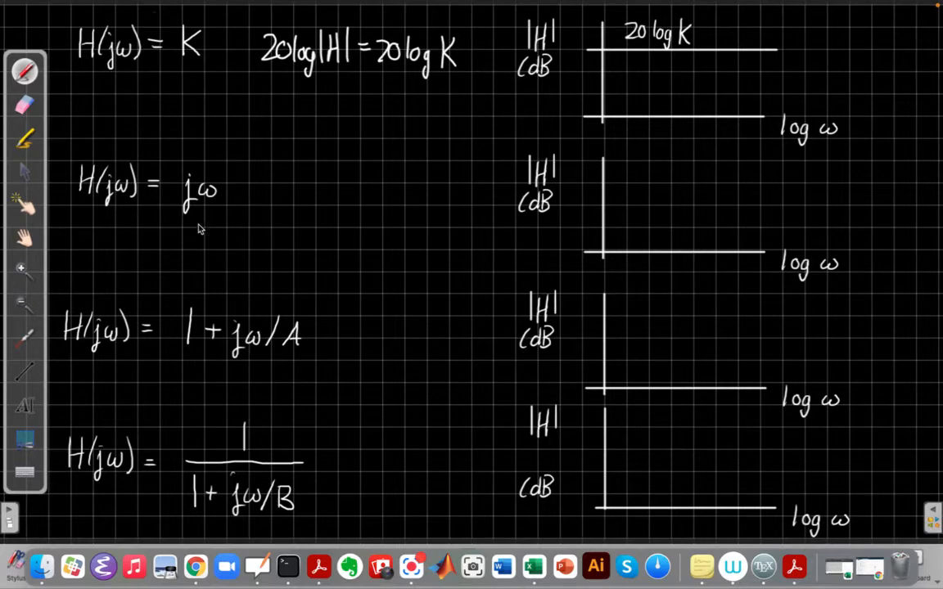
mouse_move(261, 189)
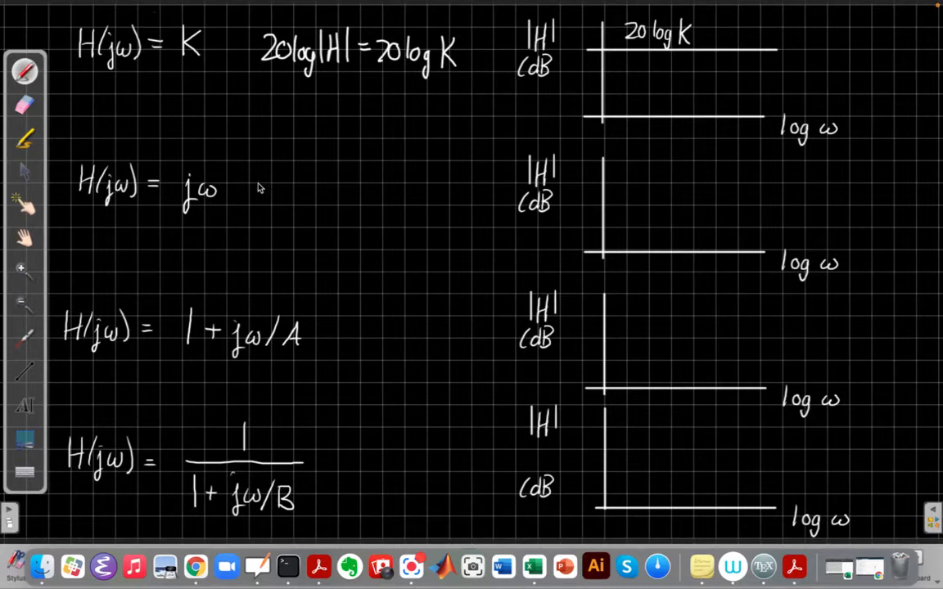
Sketch the jω term's rising +20 dB/decade line and label the 0 dB crossing at ω = 1.
text(20log|jω| = 20log ω)
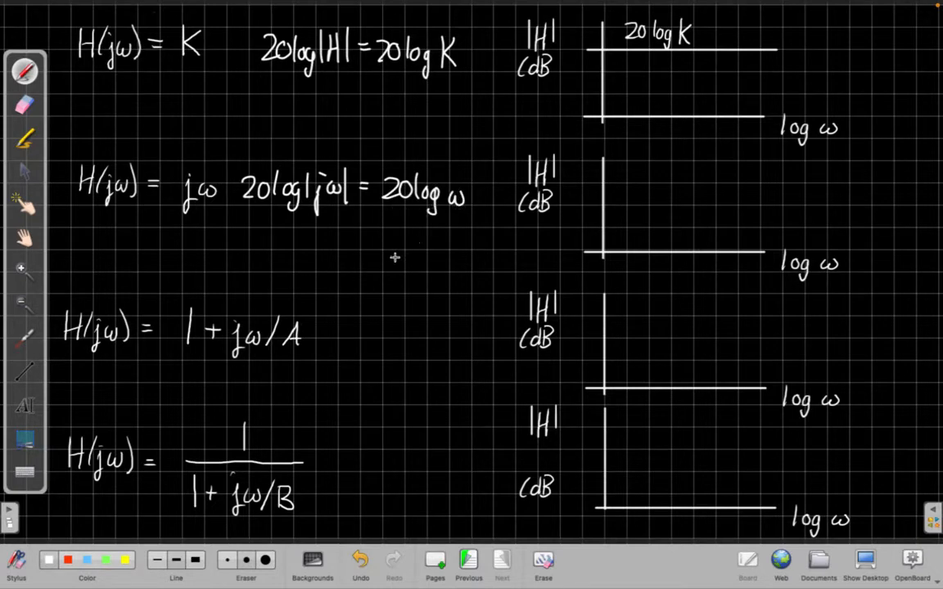
mouse_move(381, 219)
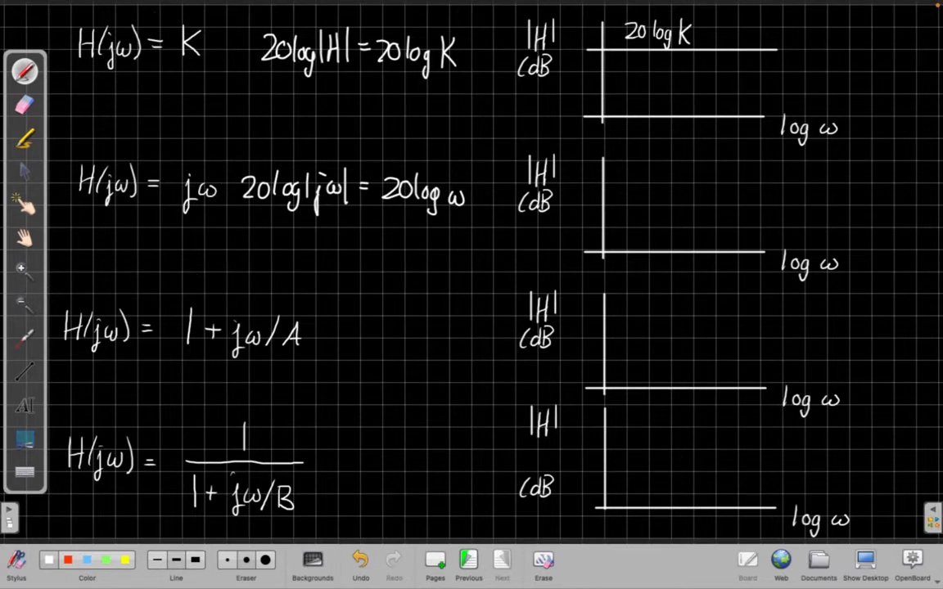
drag(629, 272, 735, 153)
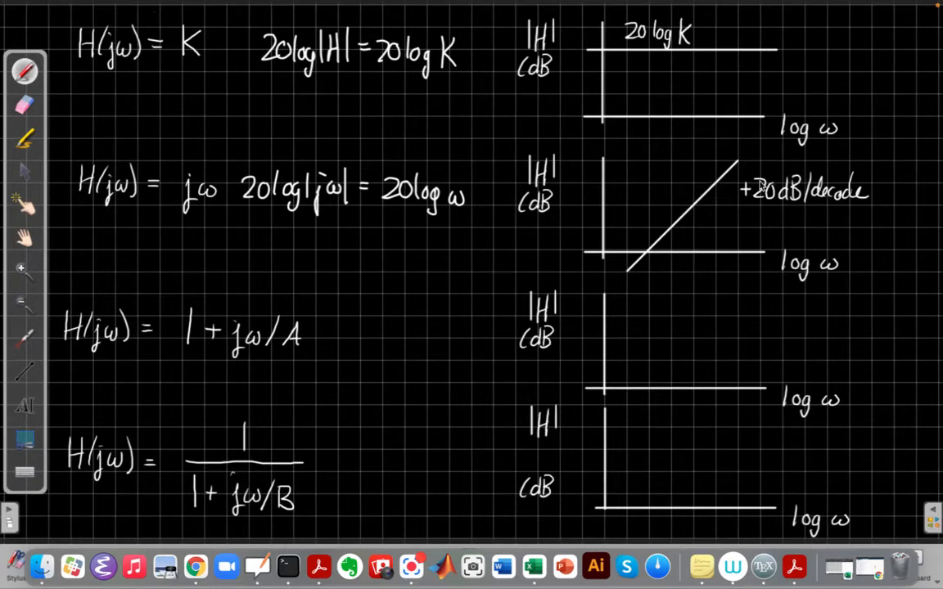
mouse_move(435, 332)
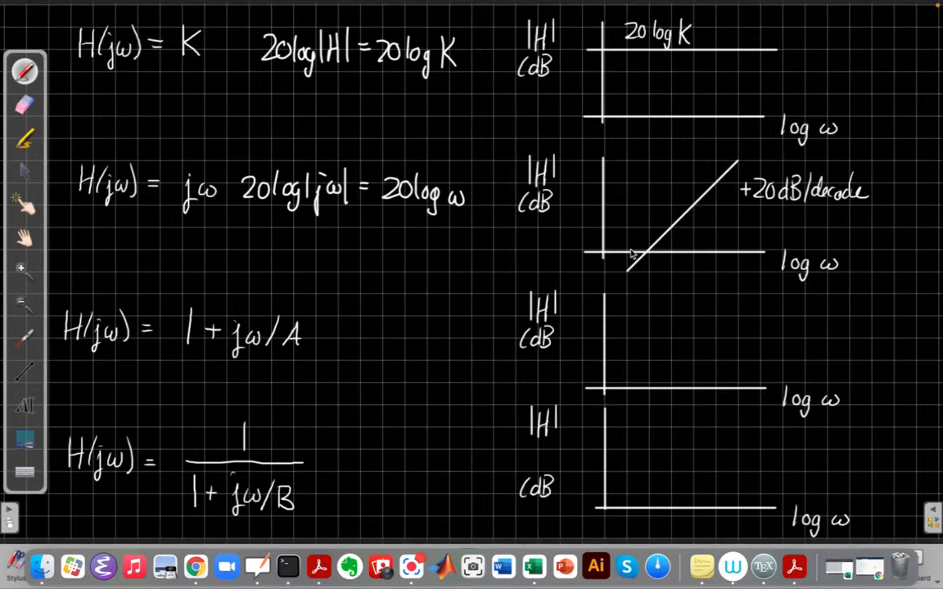
mouse_move(646, 259)
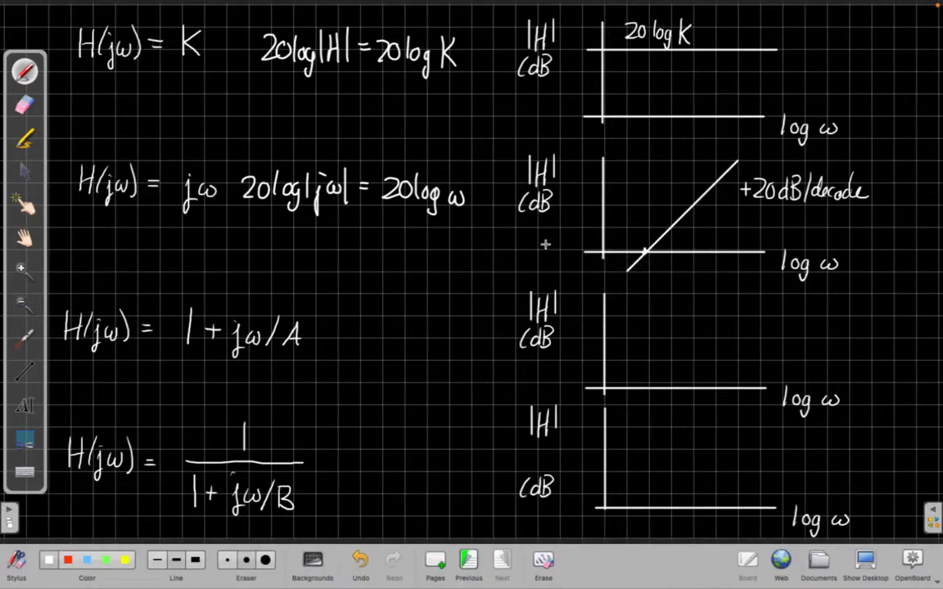
text(0dB)
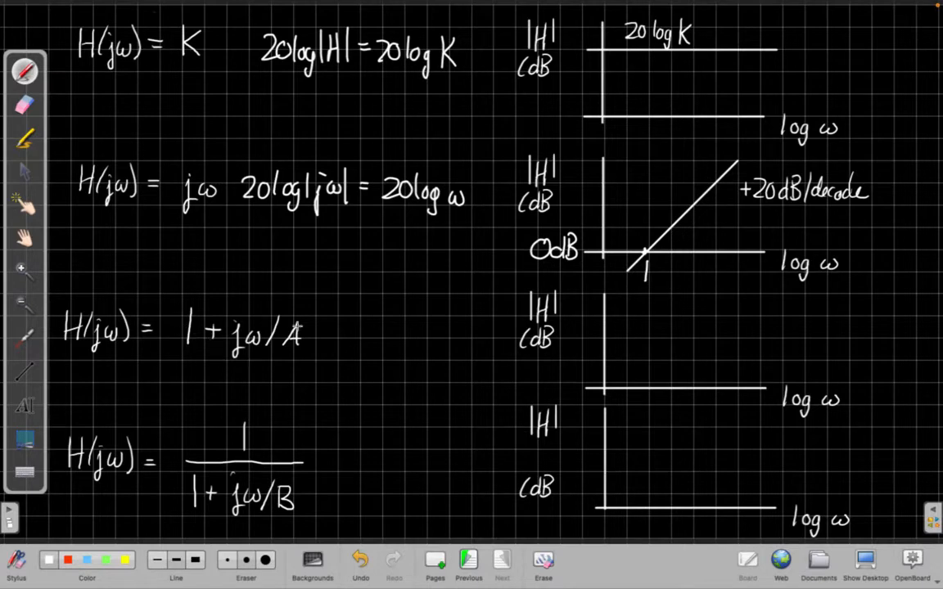
mouse_move(239, 350)
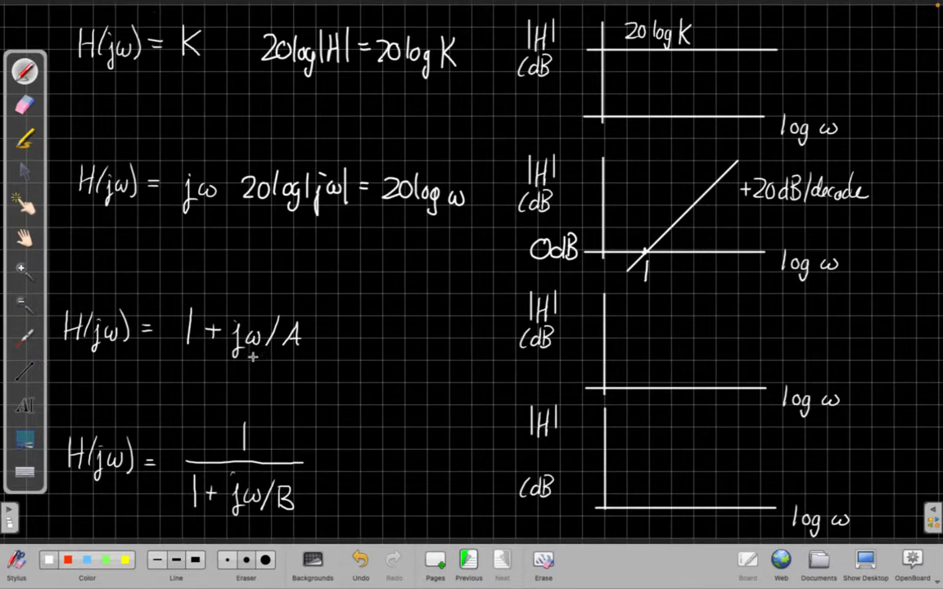
mouse_move(252, 353)
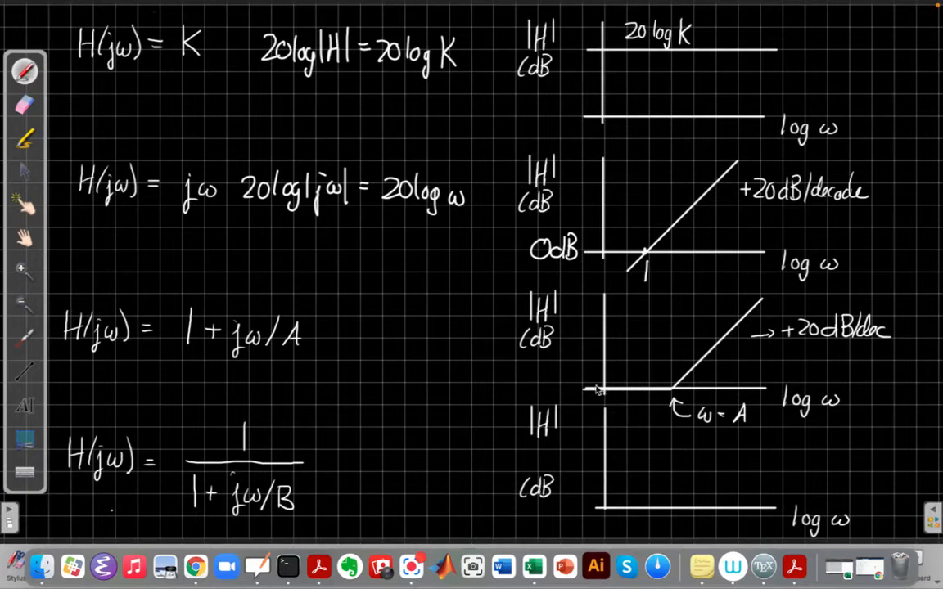
mouse_move(653, 392)
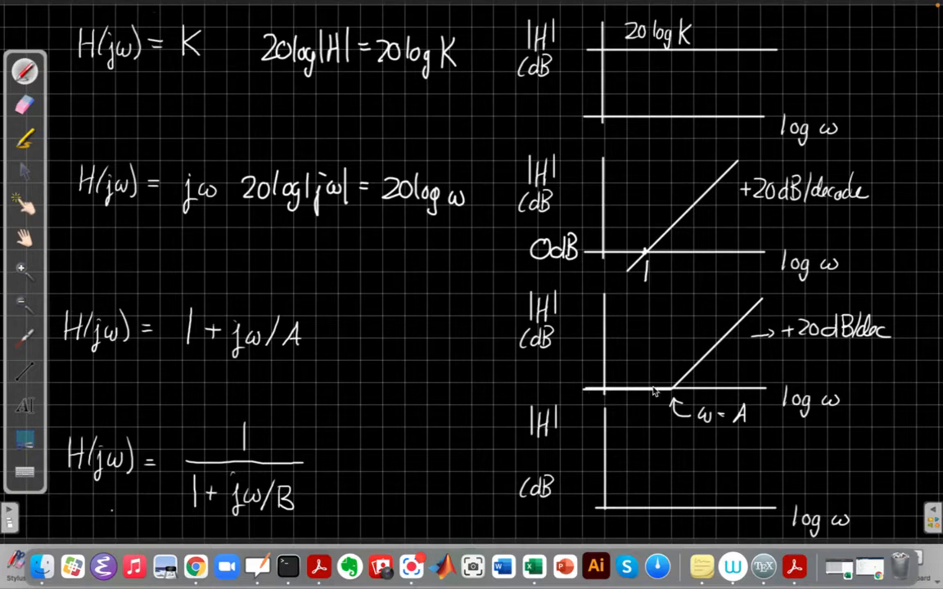
mouse_move(532, 380)
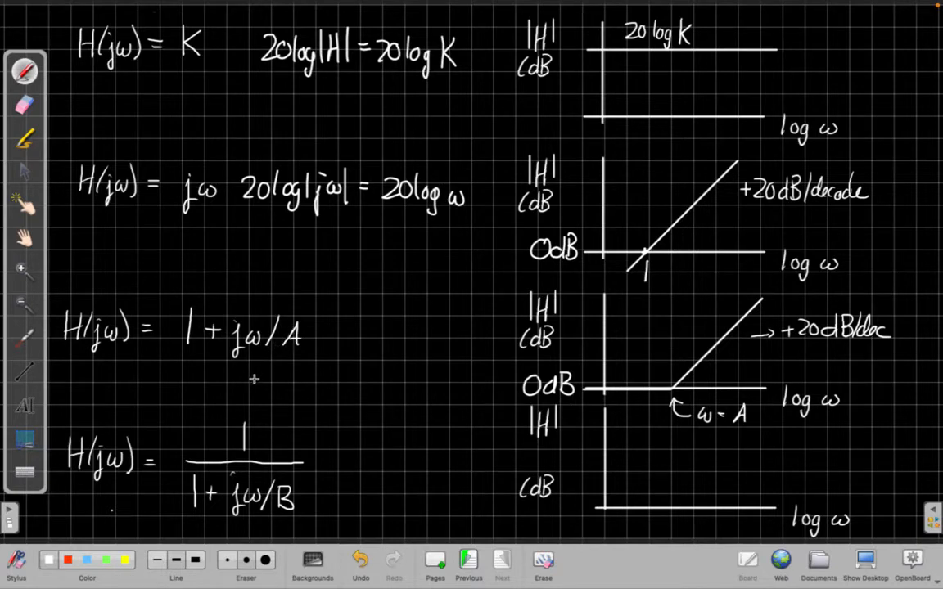
mouse_move(539, 478)
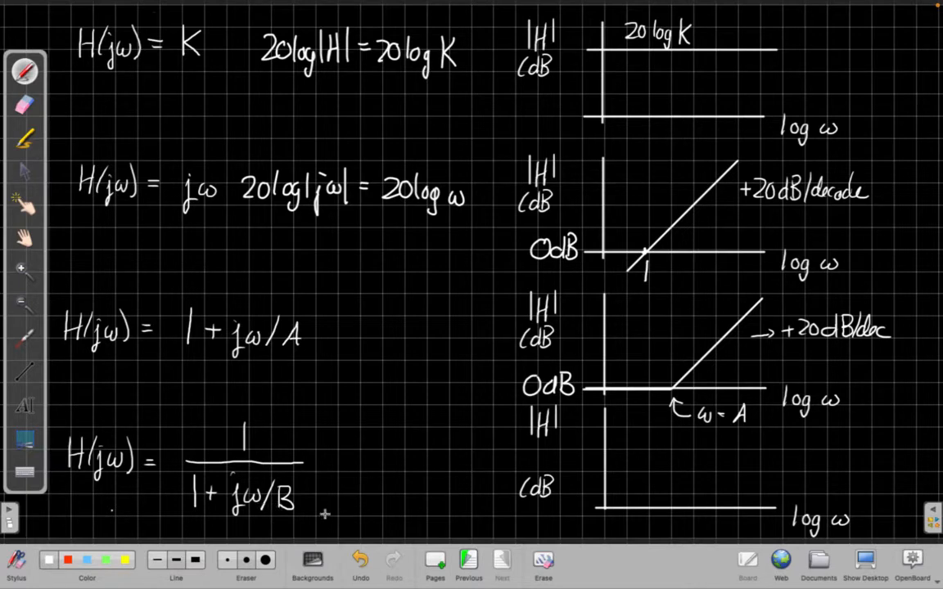
mouse_move(324, 514)
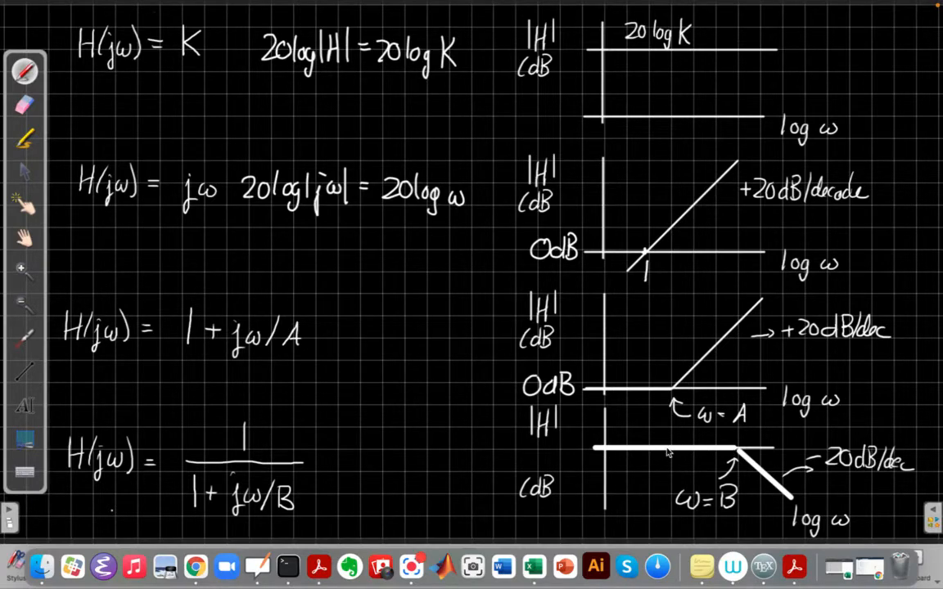
mouse_move(555, 448)
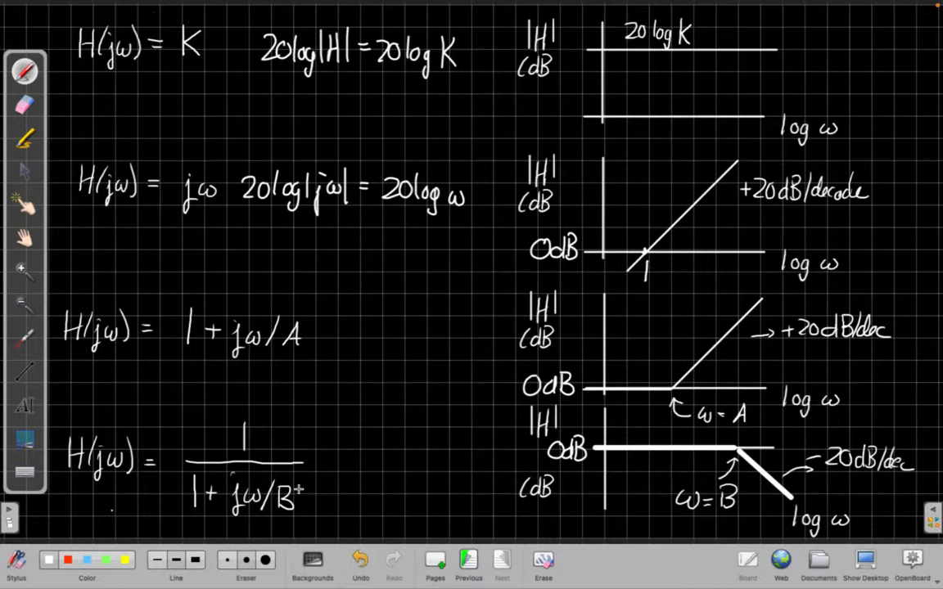
Label the flat segment of the 1/(1 + jω/B) plot as 0 dB before its −20 dB/dec fall at ω = B.
click(275, 514)
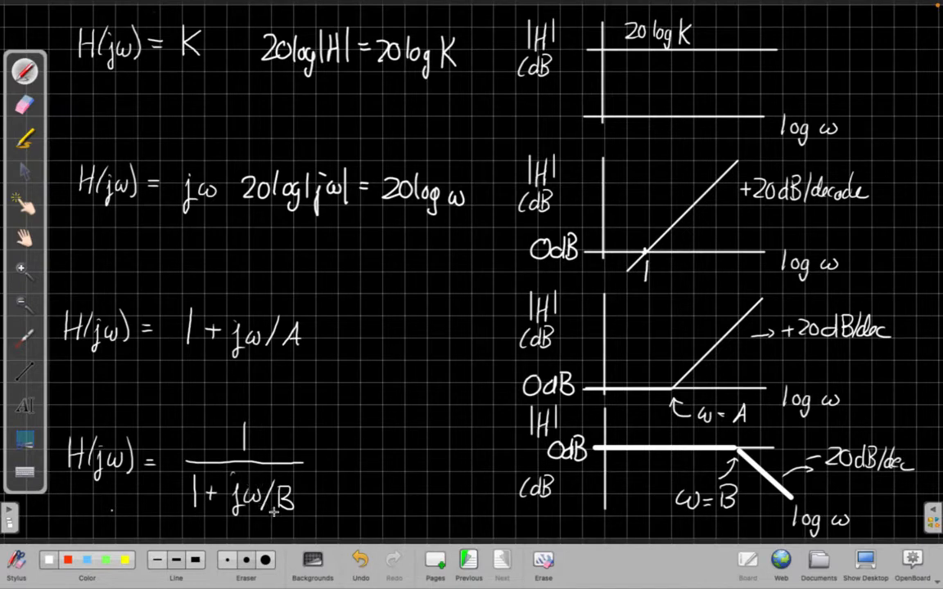
mouse_move(817, 490)
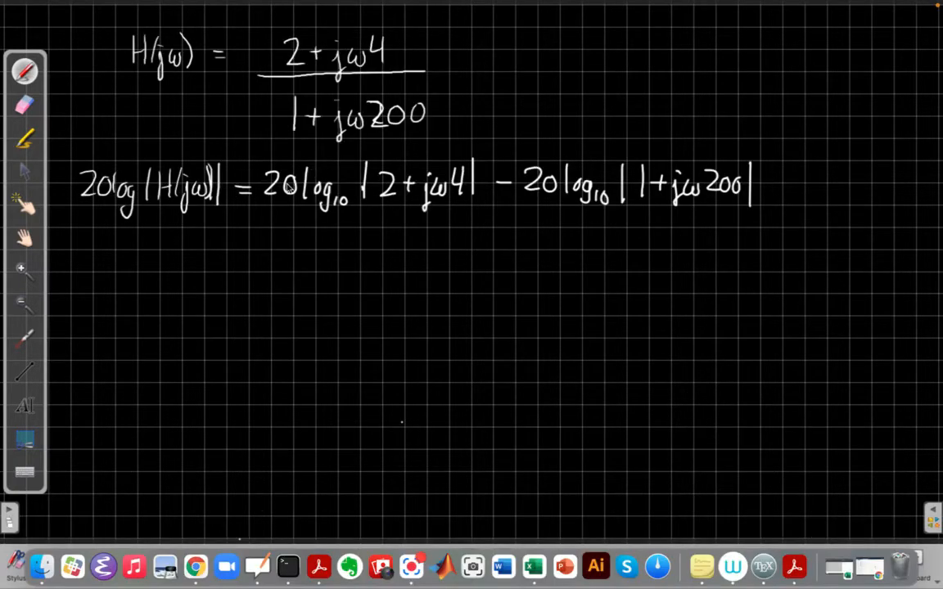
mouse_move(423, 188)
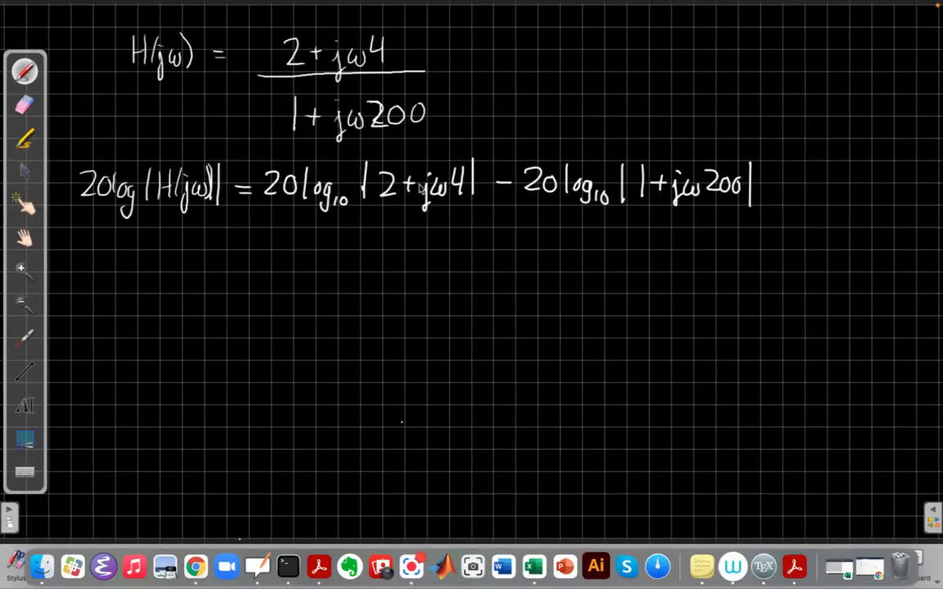
mouse_move(680, 209)
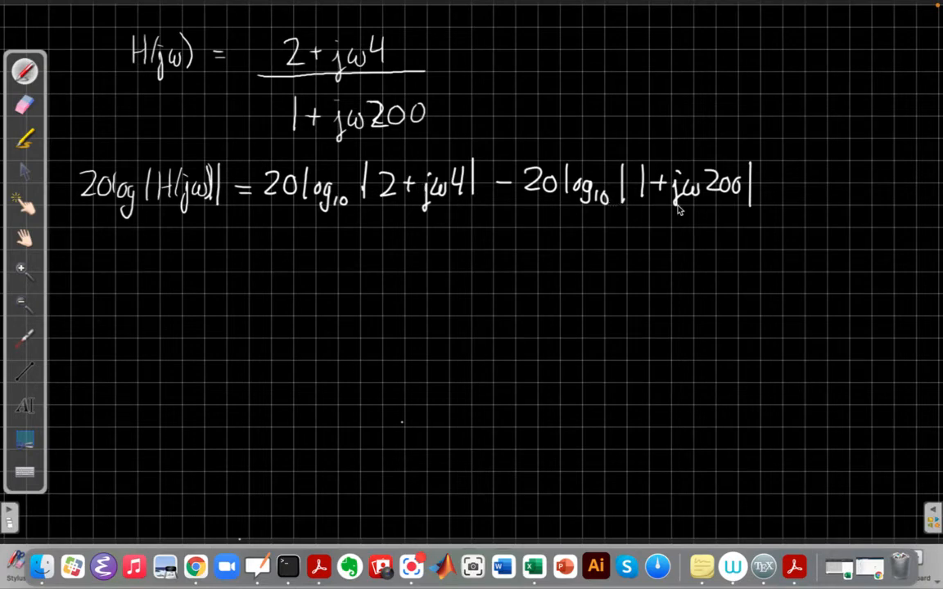
mouse_move(390, 196)
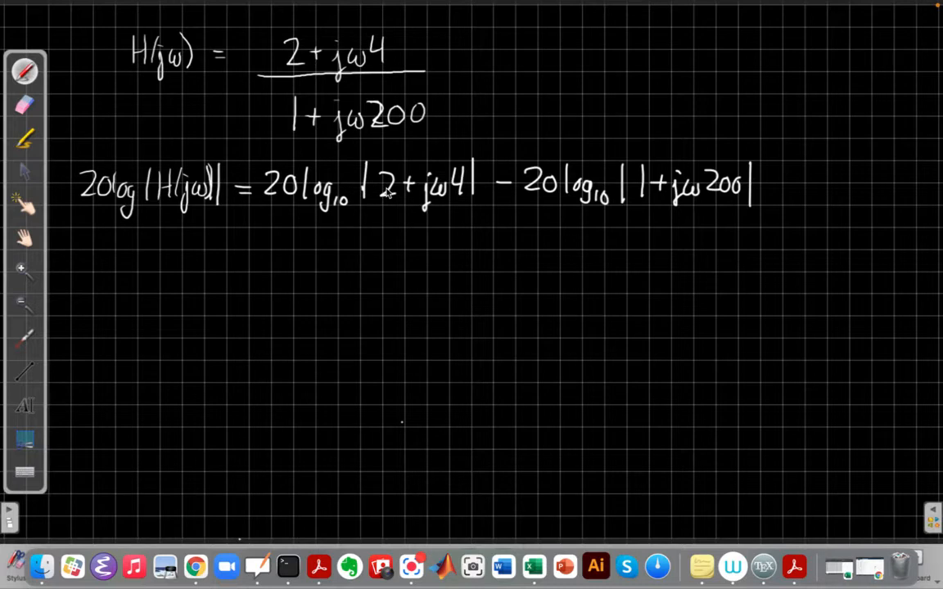
mouse_move(107, 357)
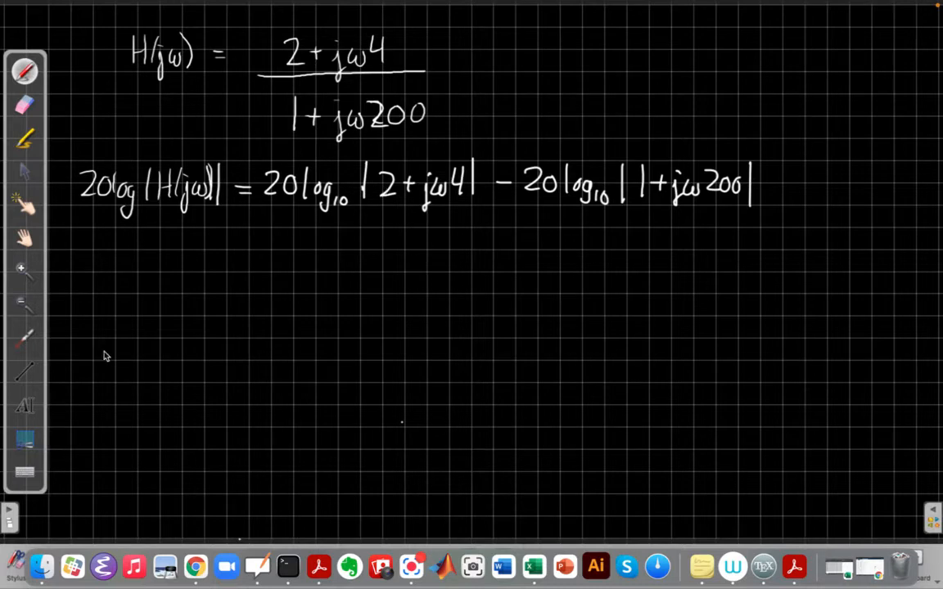
mouse_move(378, 223)
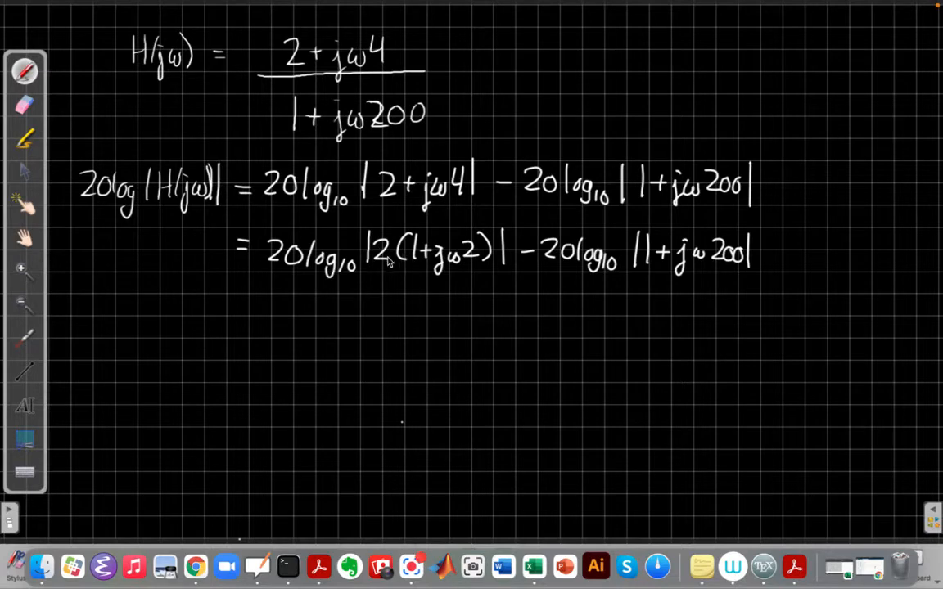
mouse_move(480, 264)
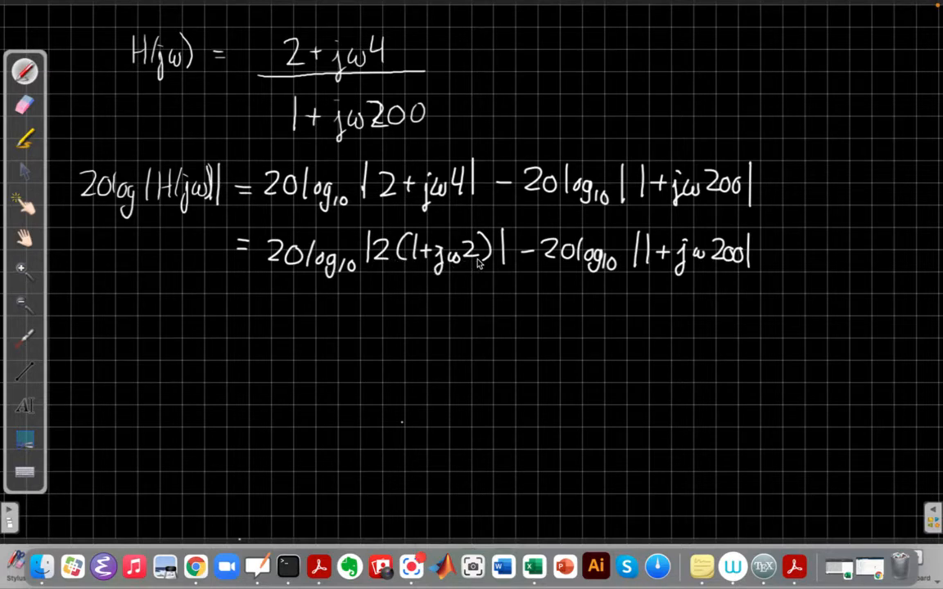
mouse_move(380, 262)
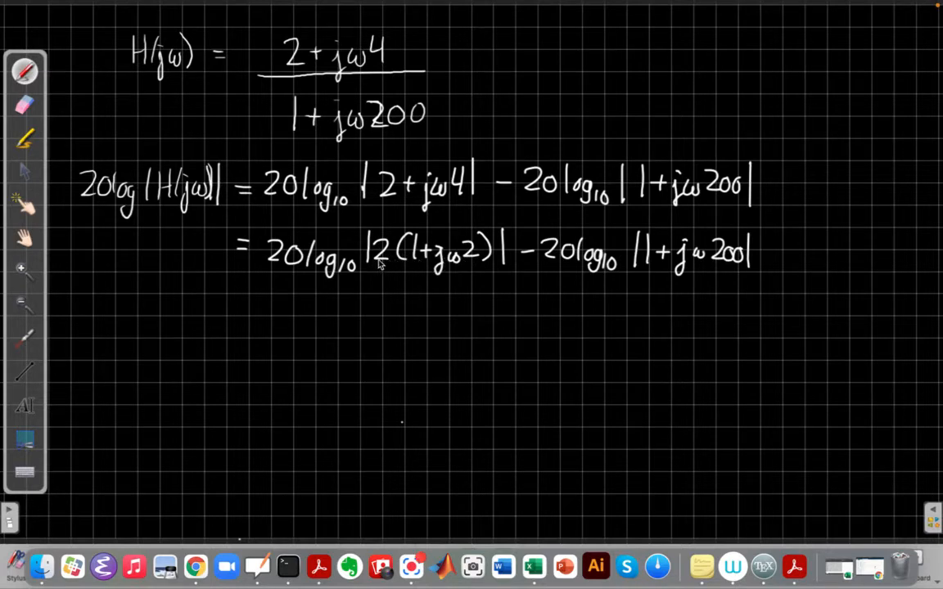
mouse_move(151, 326)
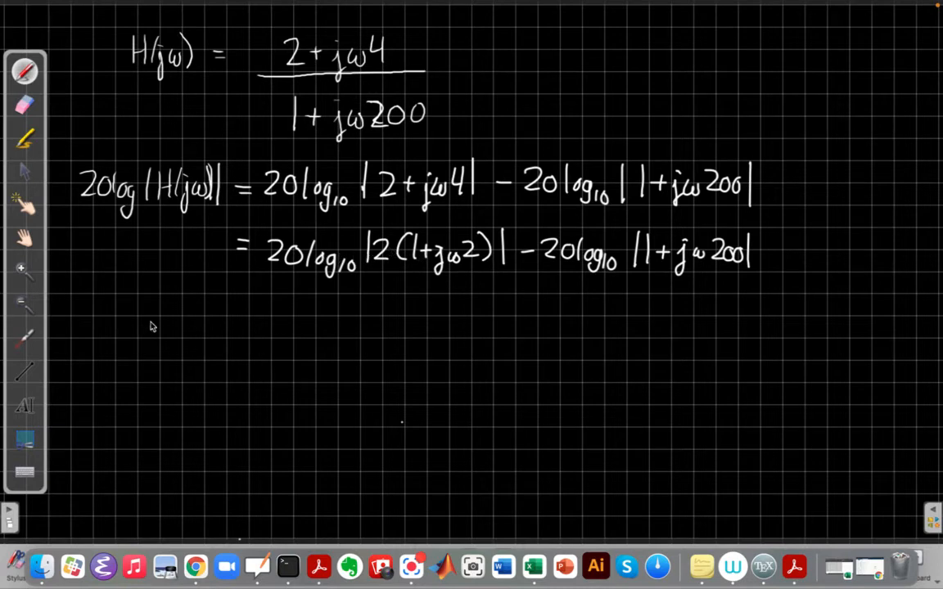
mouse_move(275, 4)
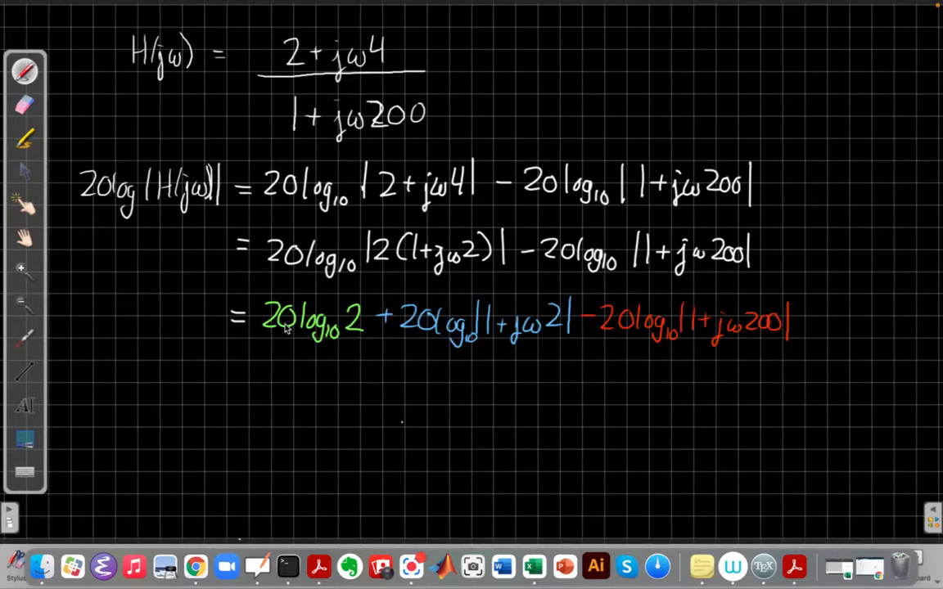
mouse_move(377, 347)
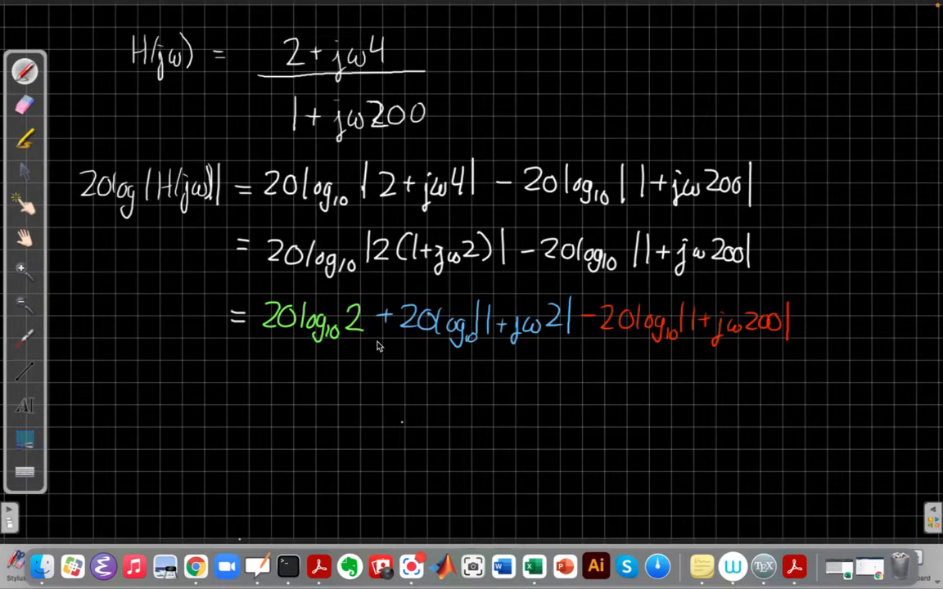
mouse_move(759, 338)
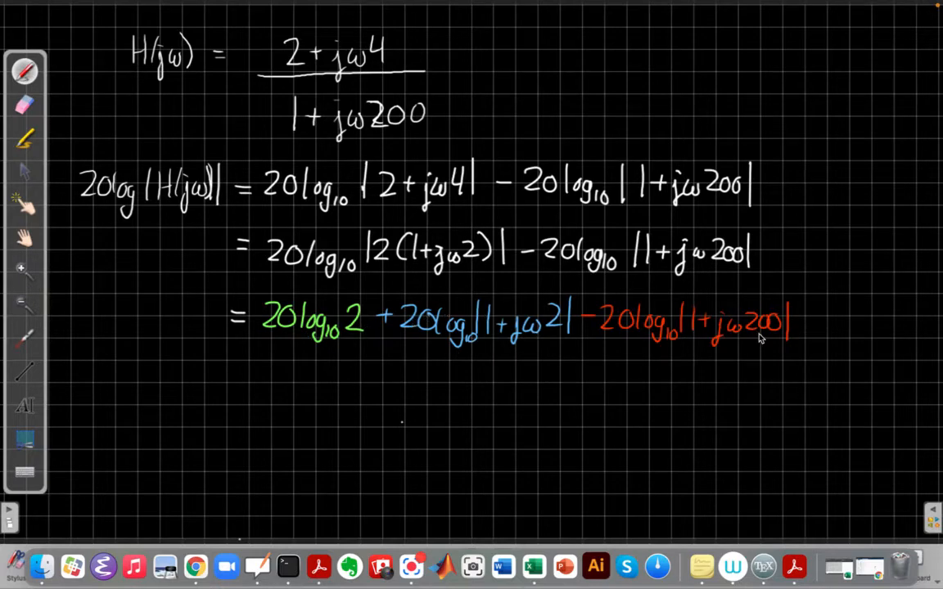
mouse_move(750, 345)
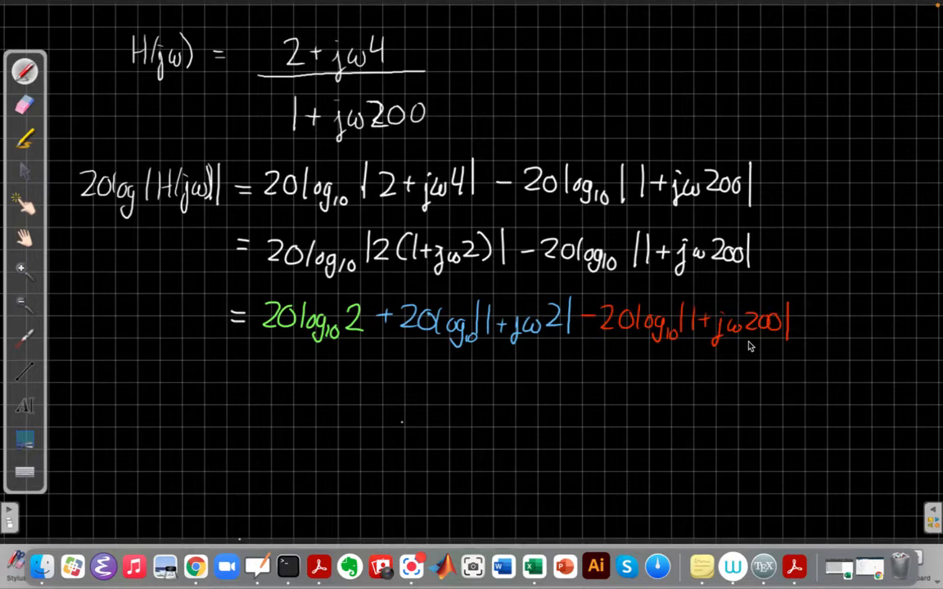
mouse_move(259, 245)
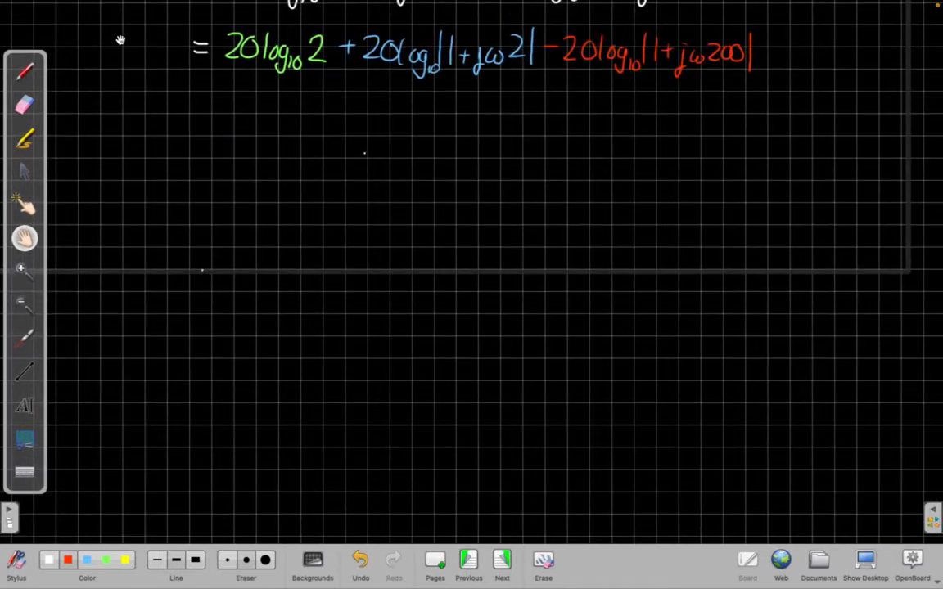
Pick the pen to draw the 20log|H| (dB) versus log ω axes with the green 6 dB line.
click(25, 70)
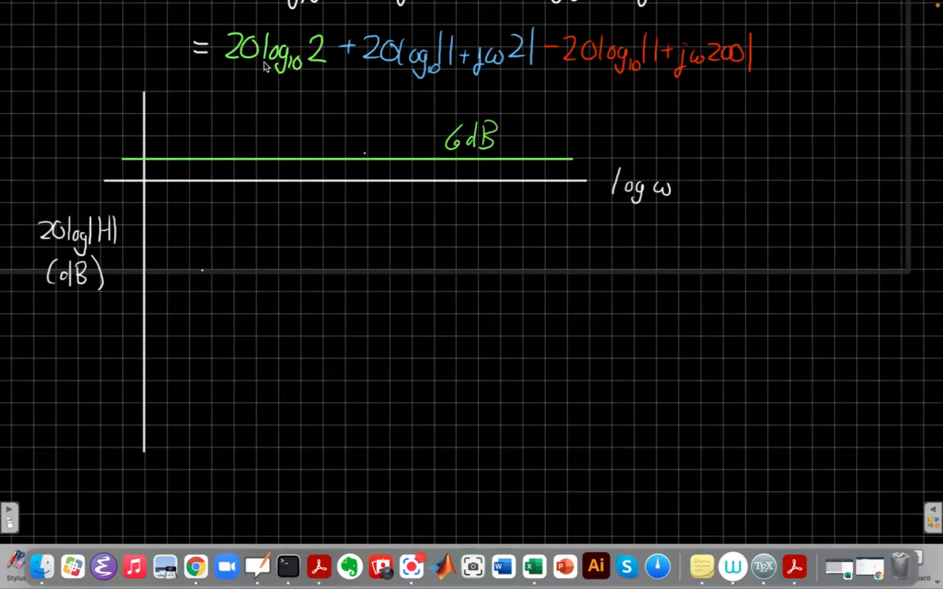
mouse_move(428, 134)
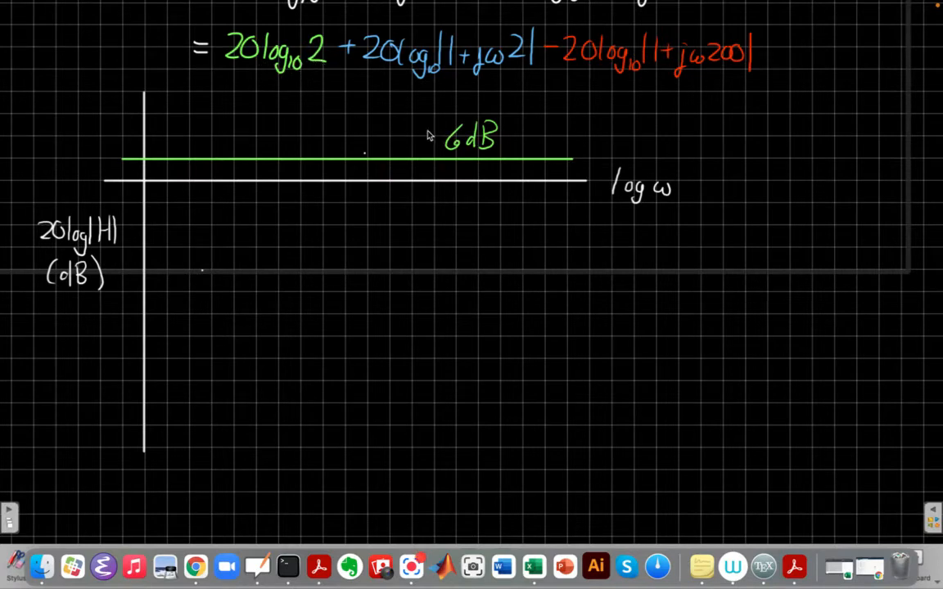
mouse_move(150, 172)
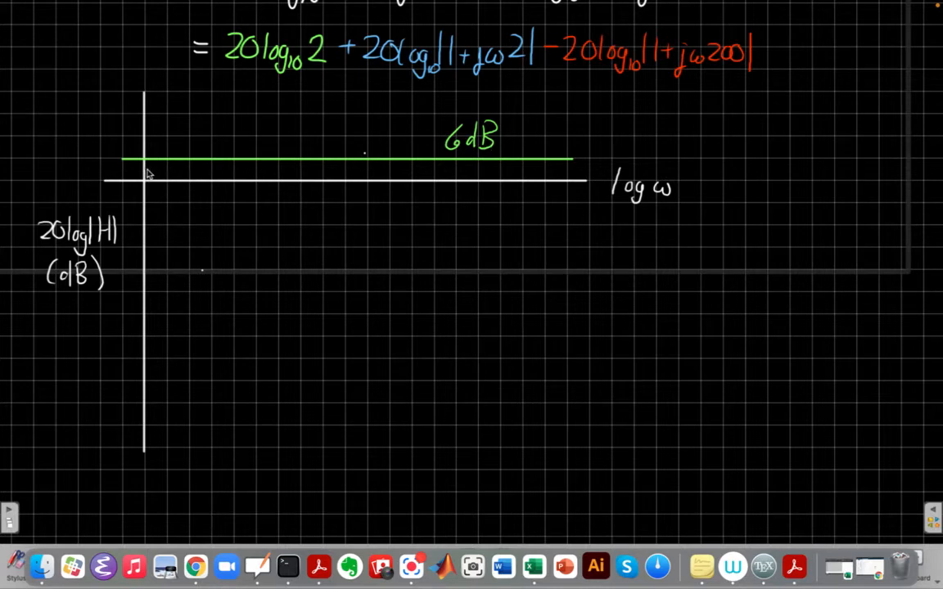
mouse_move(334, 160)
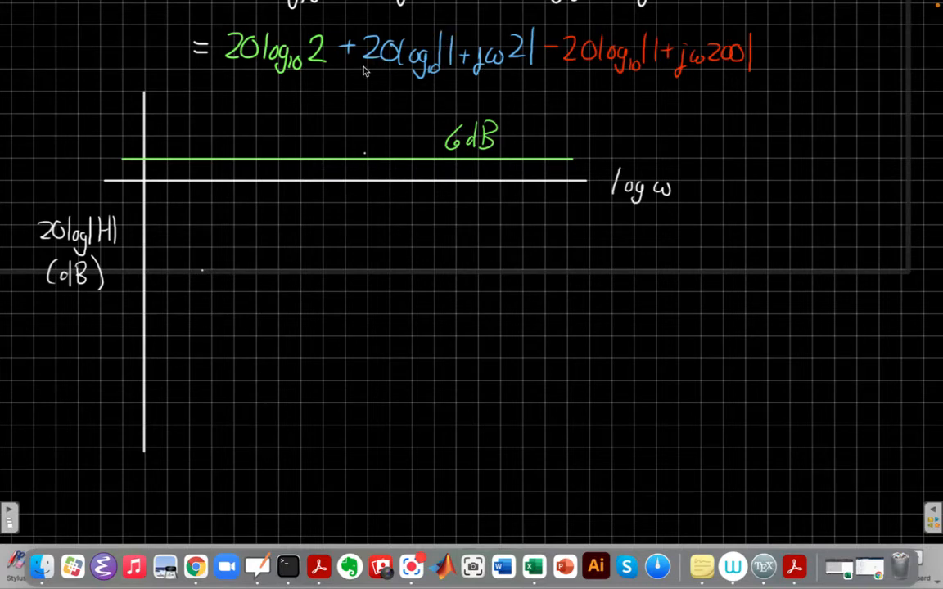
mouse_move(500, 67)
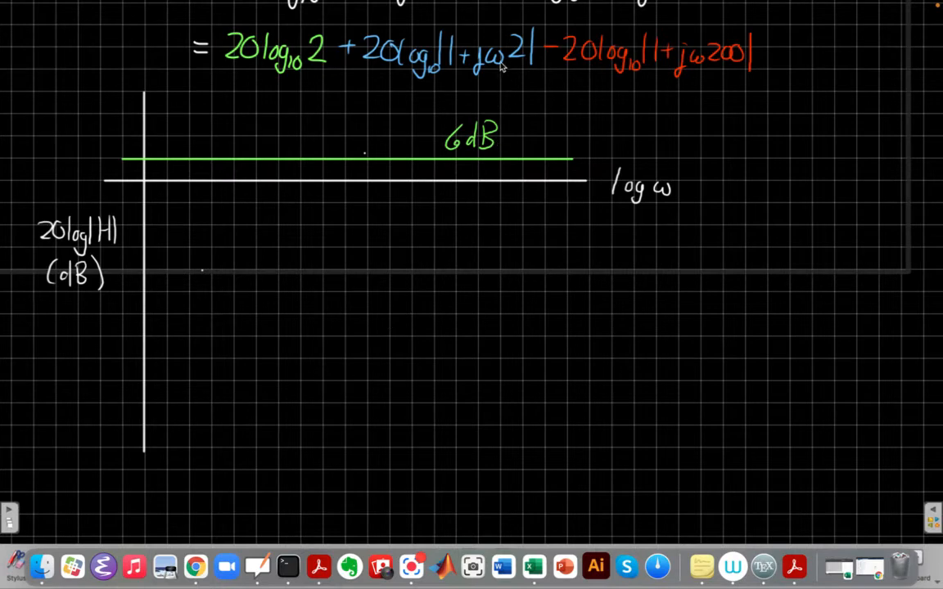
mouse_move(452, 62)
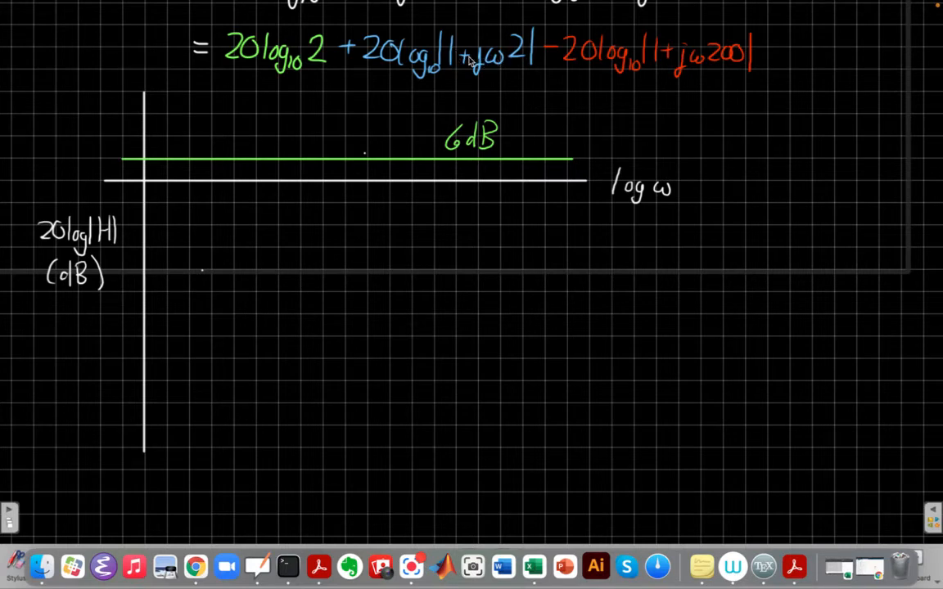
mouse_move(504, 72)
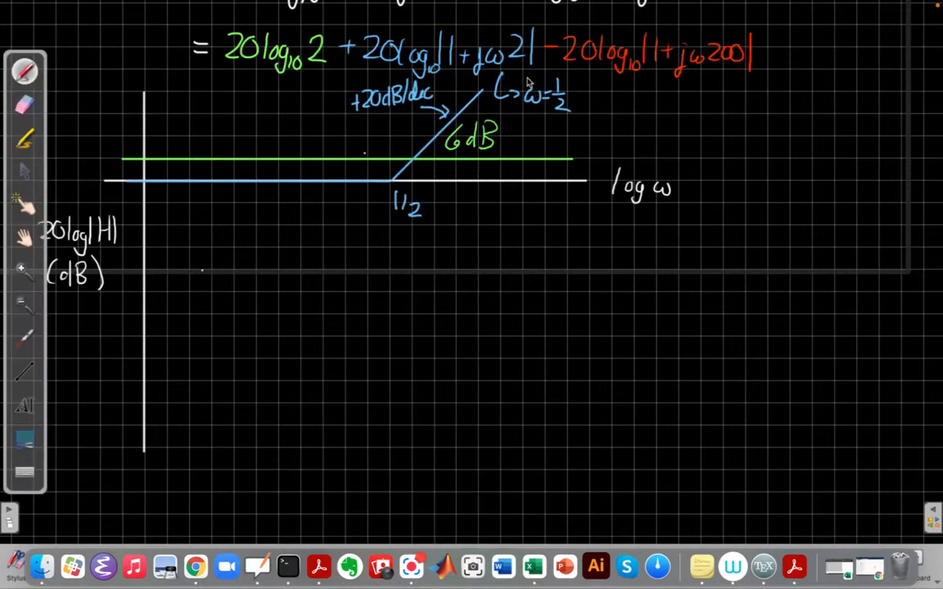
mouse_move(462, 47)
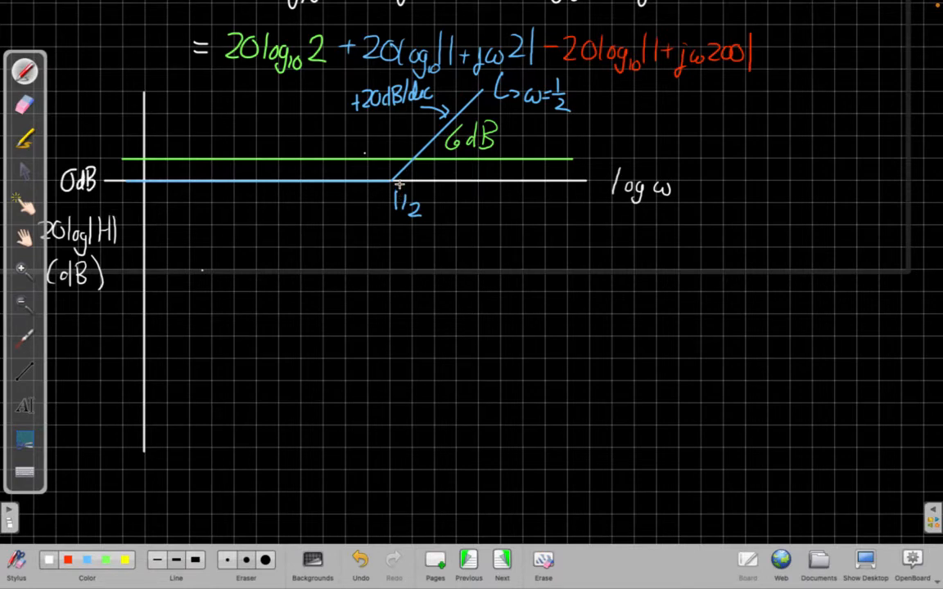
mouse_move(483, 79)
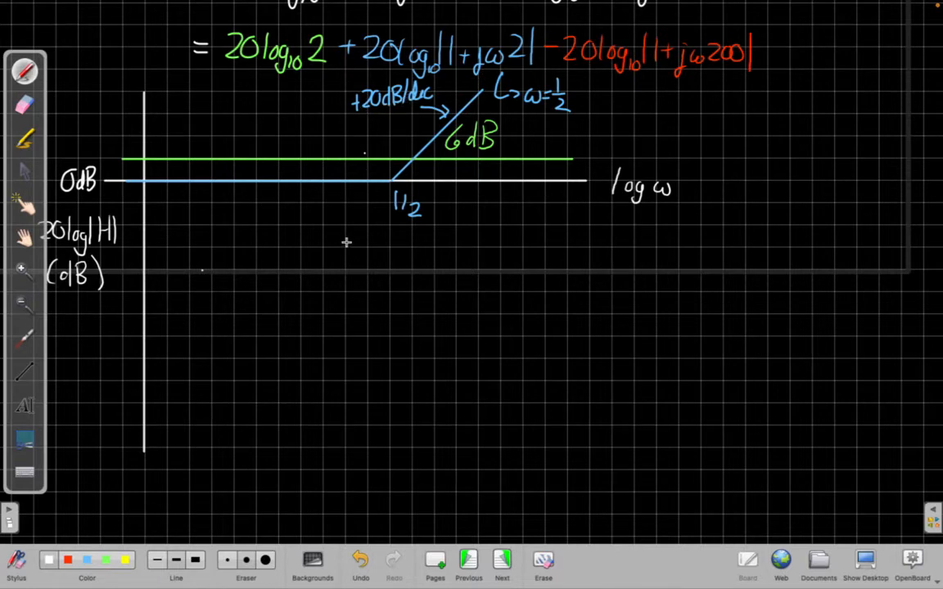
mouse_move(733, 83)
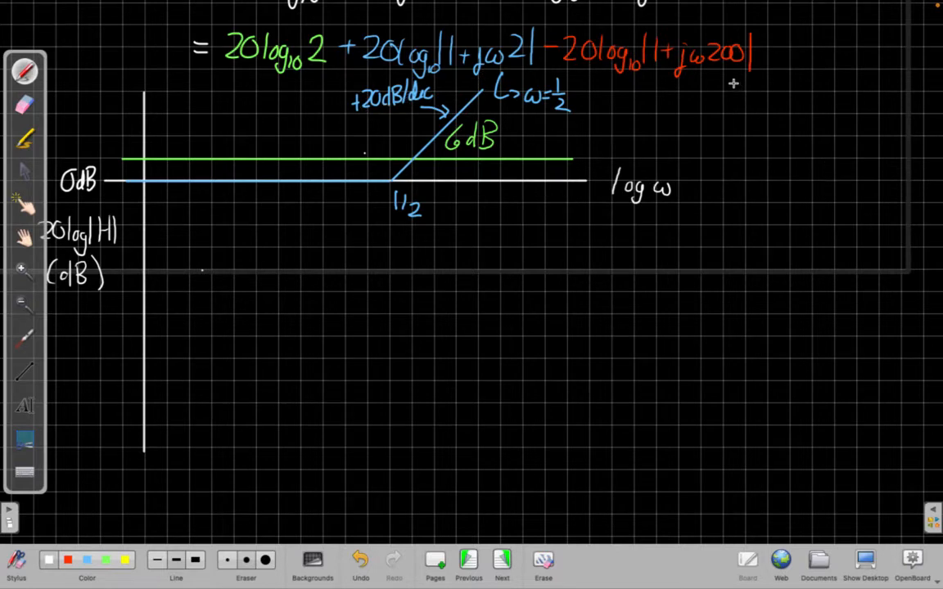
mouse_move(658, 62)
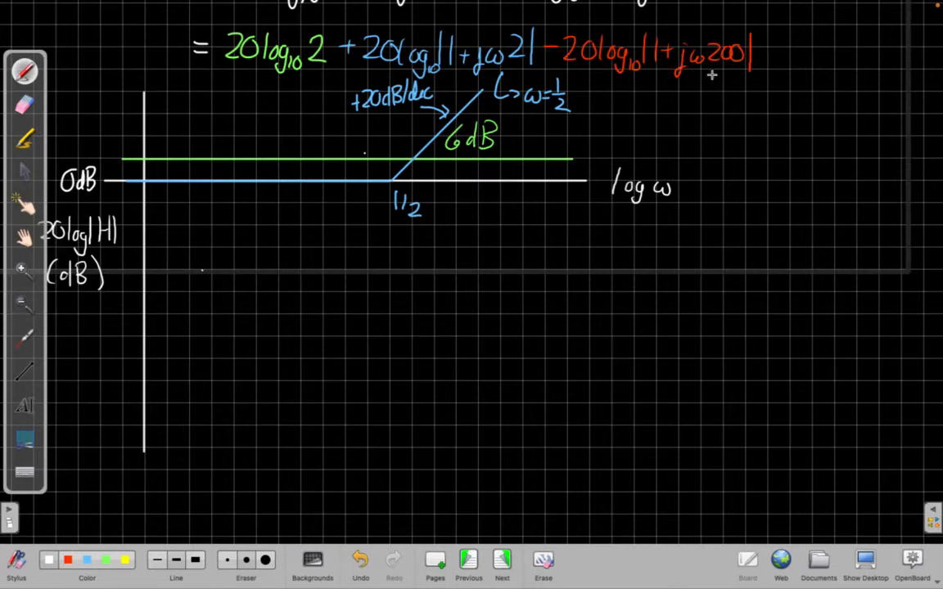
mouse_move(190, 245)
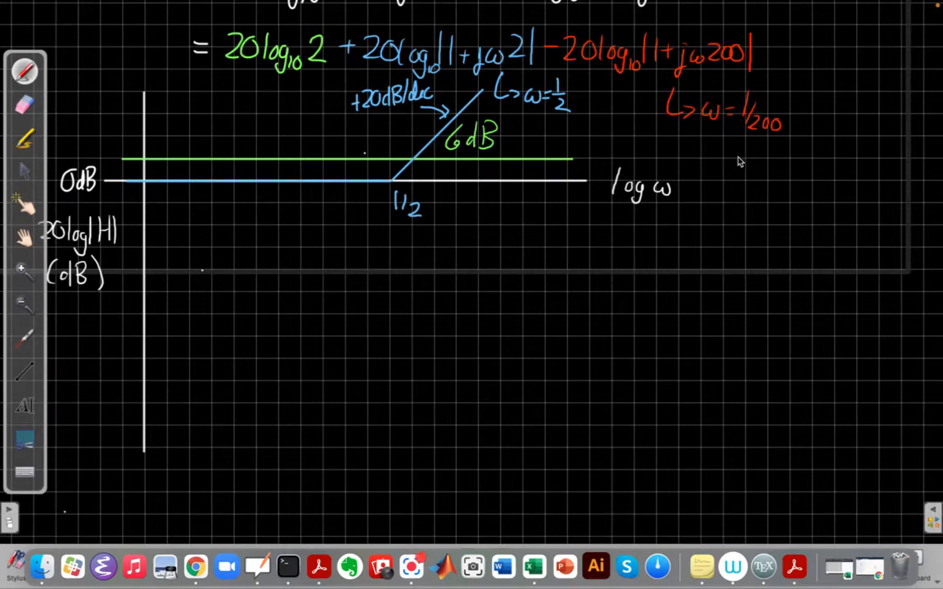
mouse_move(767, 144)
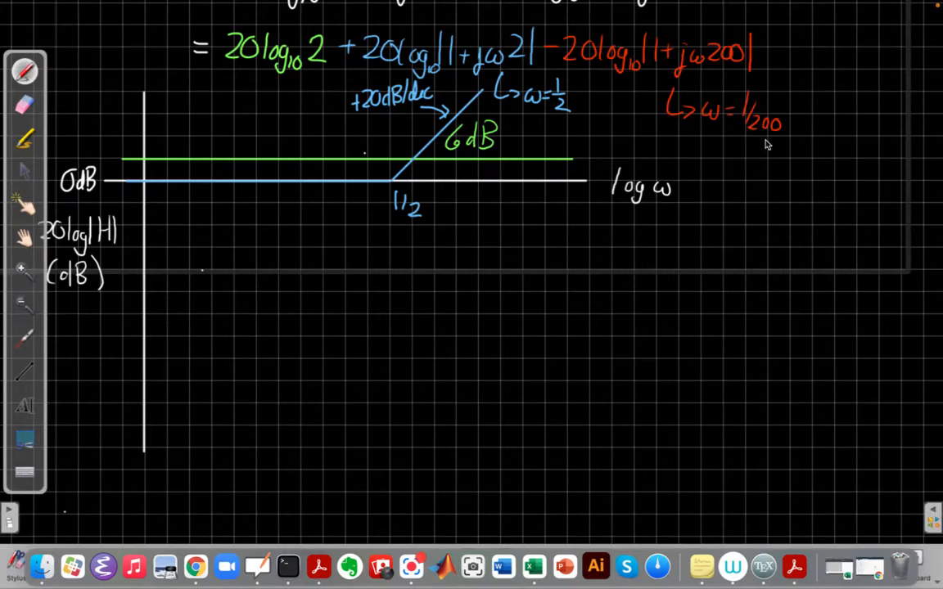
mouse_move(386, 216)
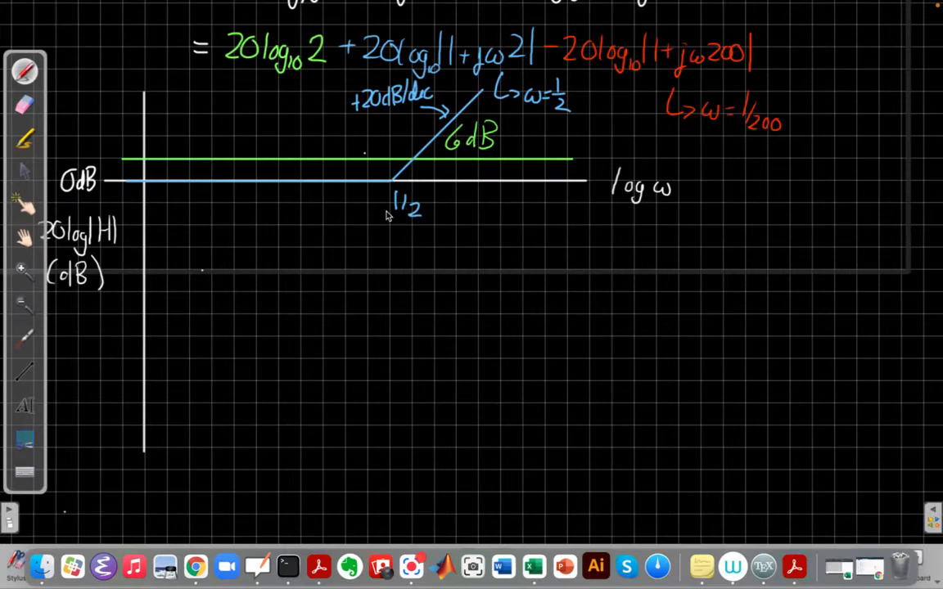
mouse_move(753, 118)
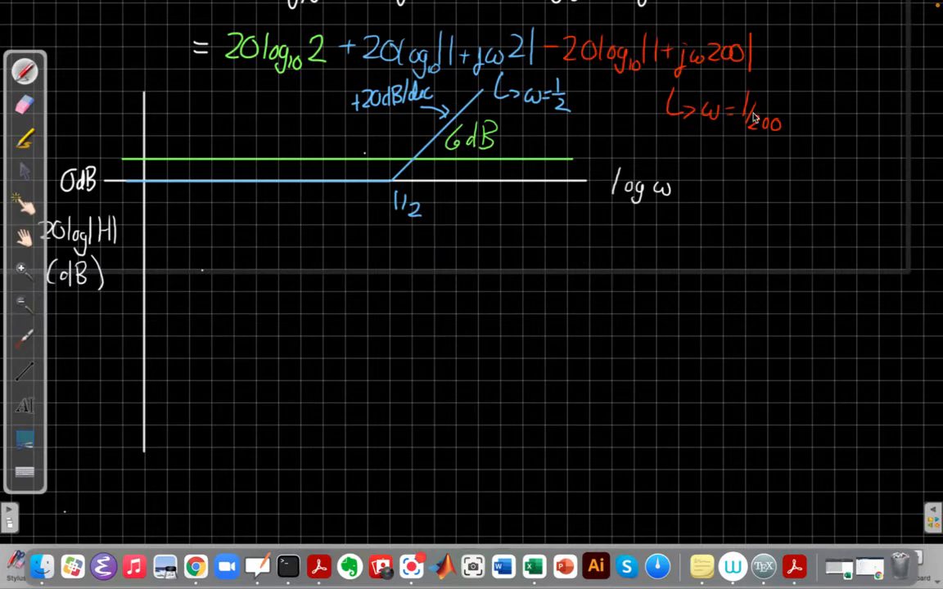
mouse_move(724, 118)
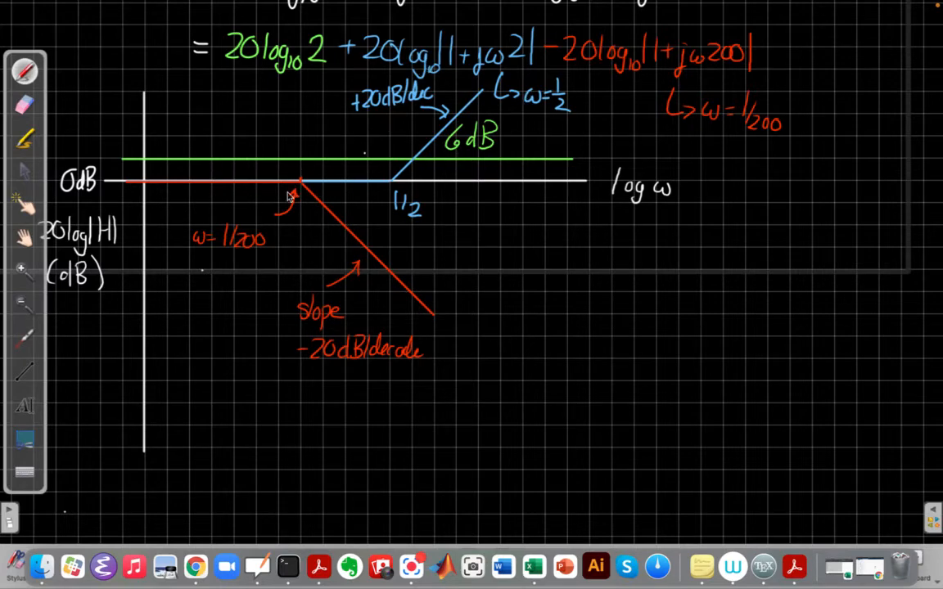
mouse_move(203, 193)
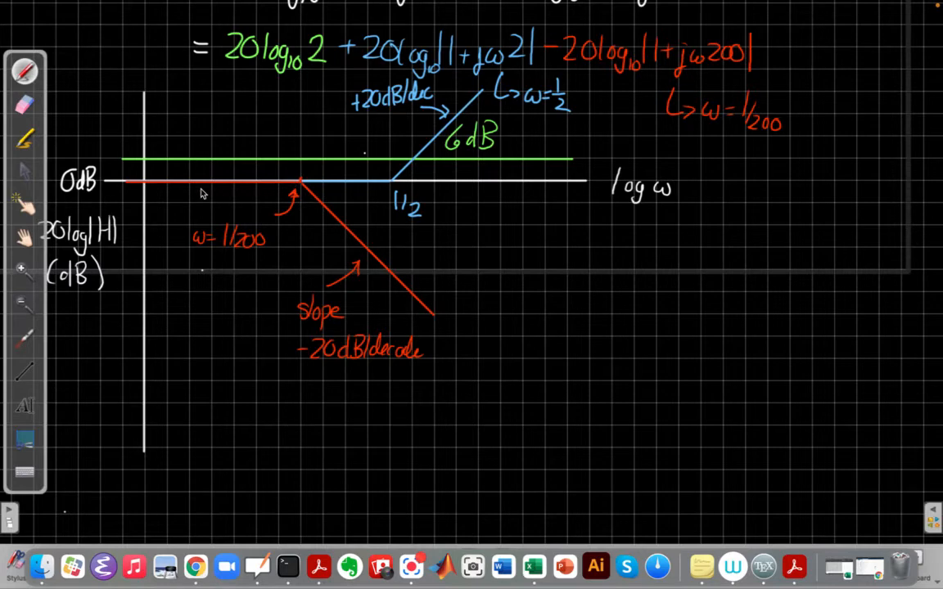
mouse_move(401, 297)
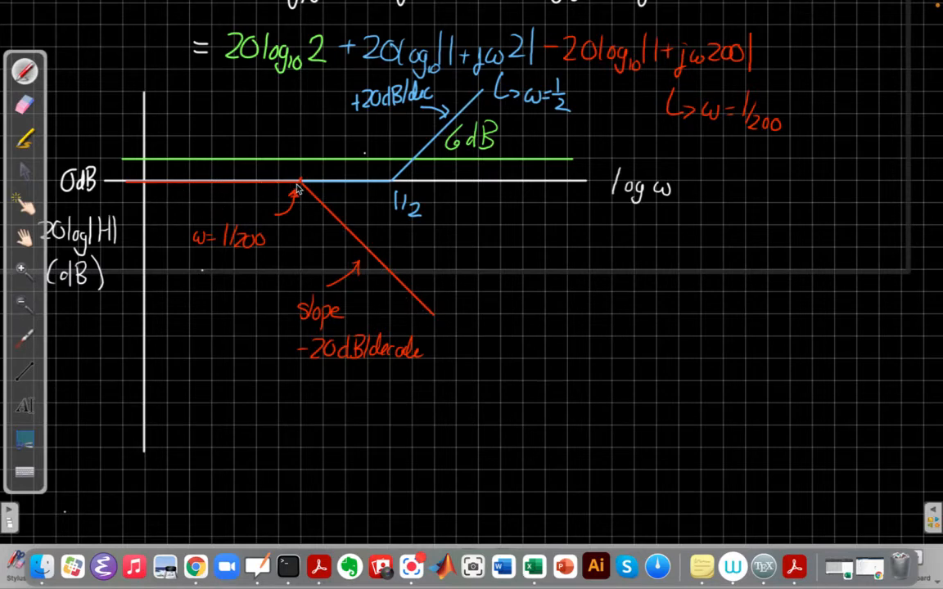
mouse_move(269, 237)
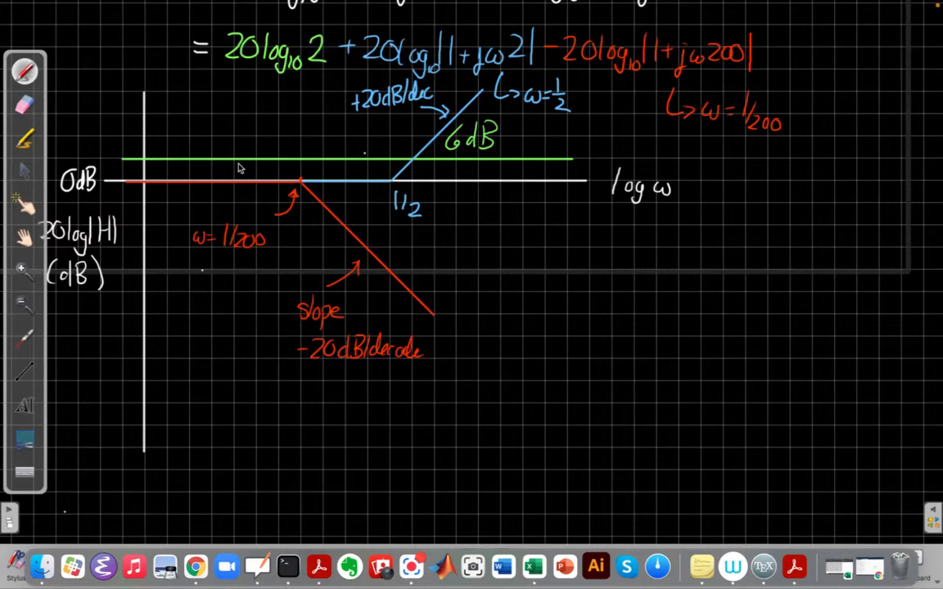
mouse_move(251, 167)
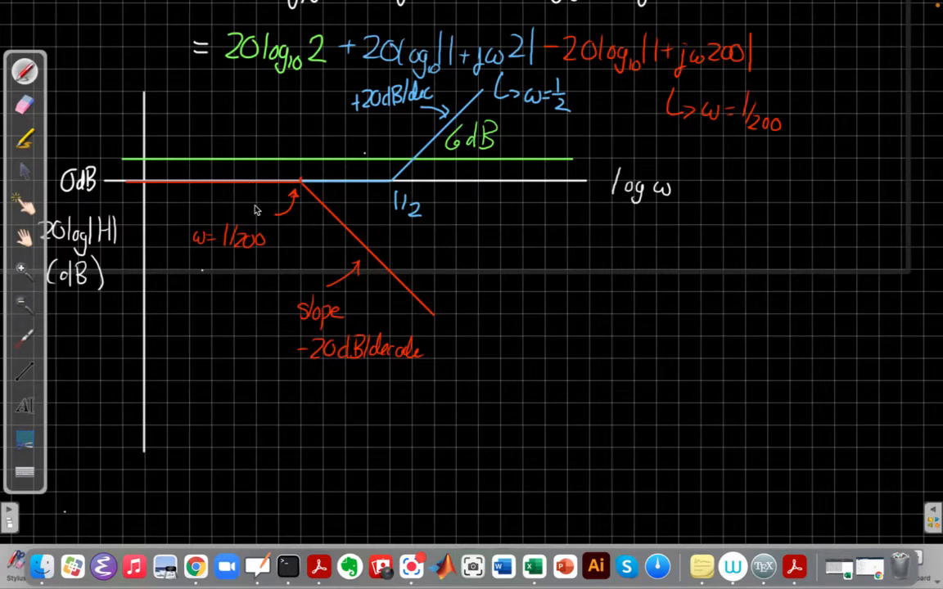
mouse_move(89, 380)
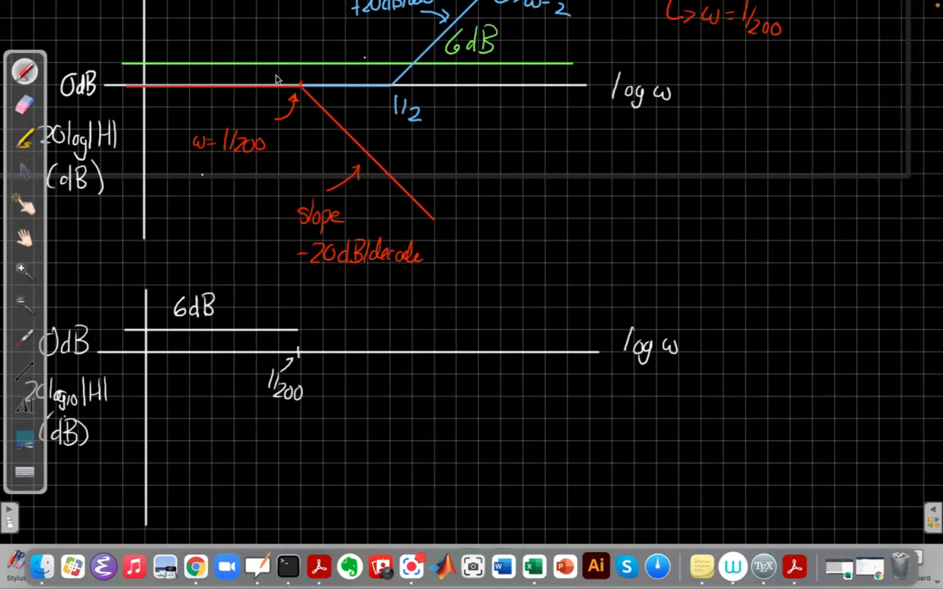
mouse_move(266, 50)
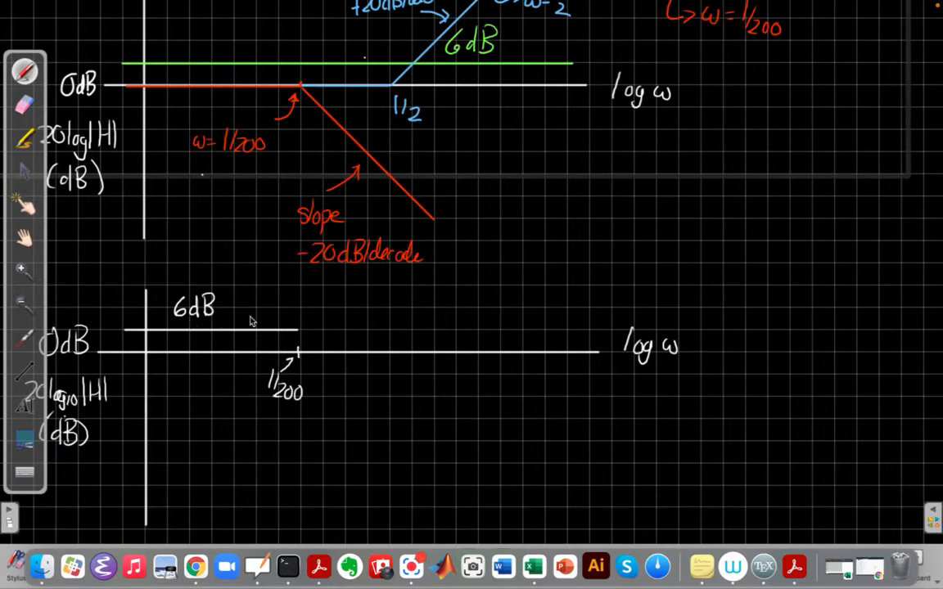
mouse_move(298, 331)
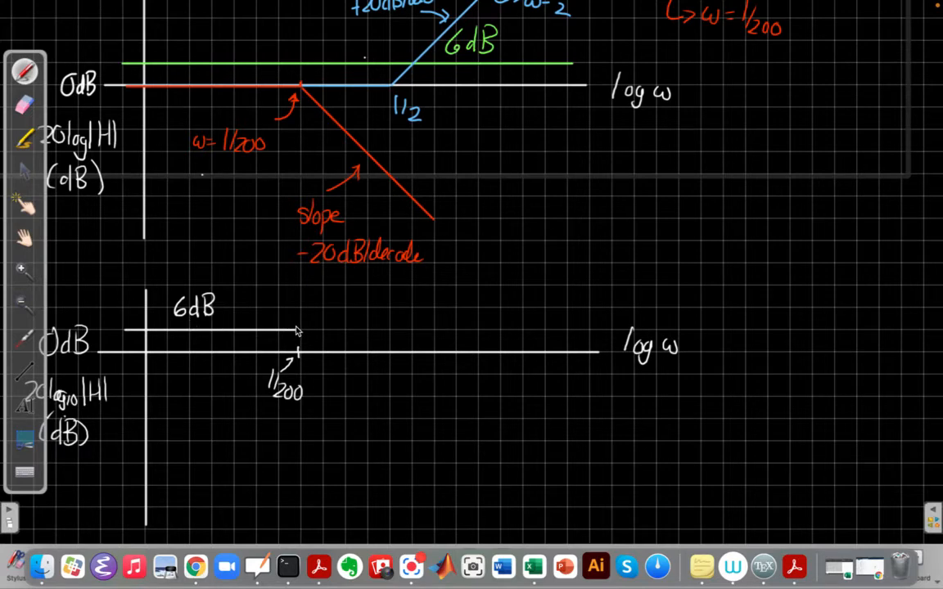
mouse_move(302, 351)
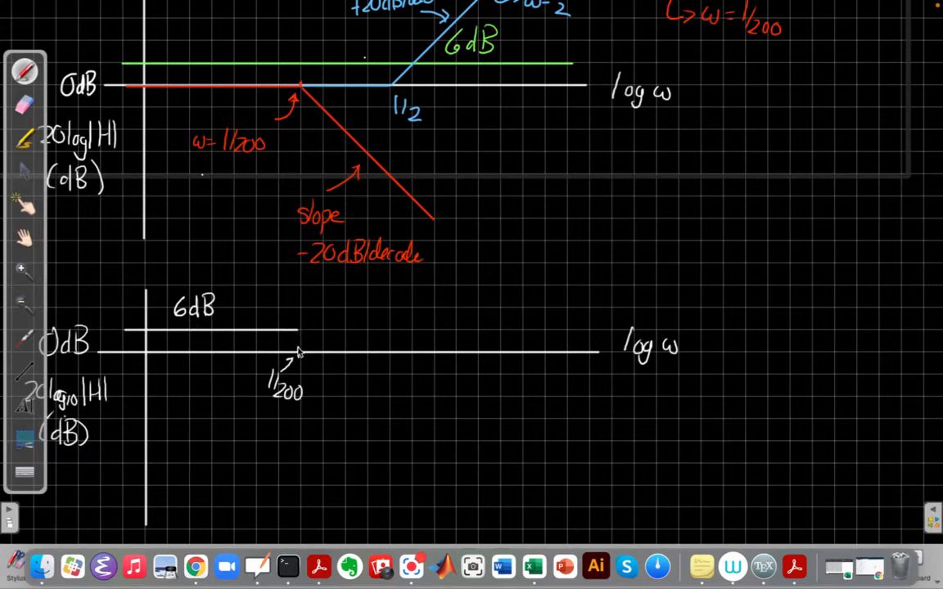
mouse_move(347, 90)
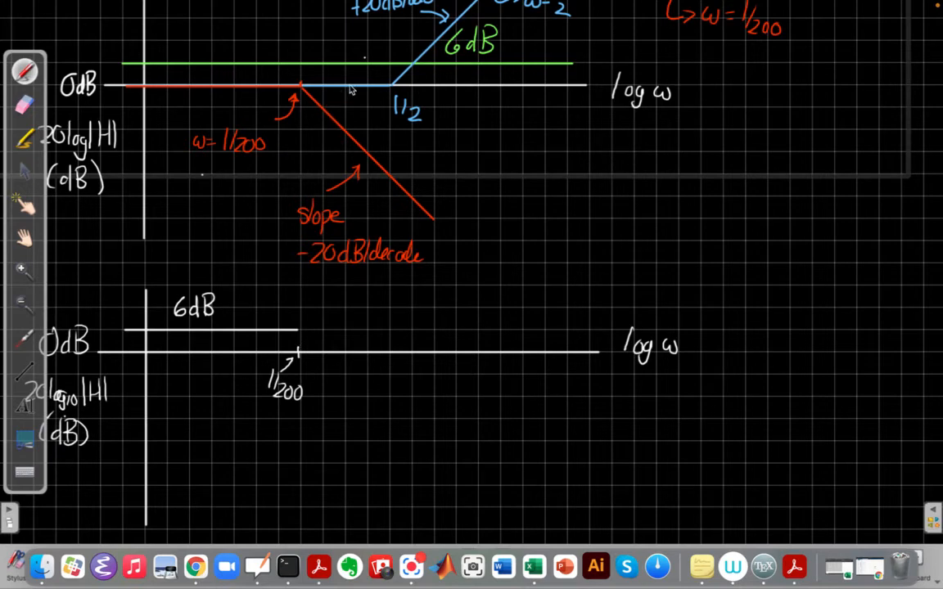
mouse_move(321, 108)
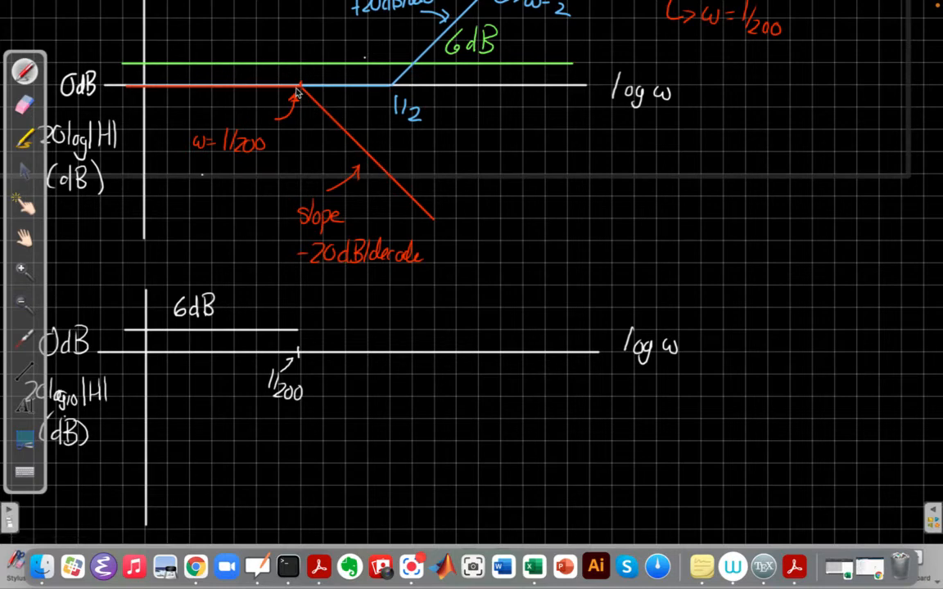
mouse_move(357, 115)
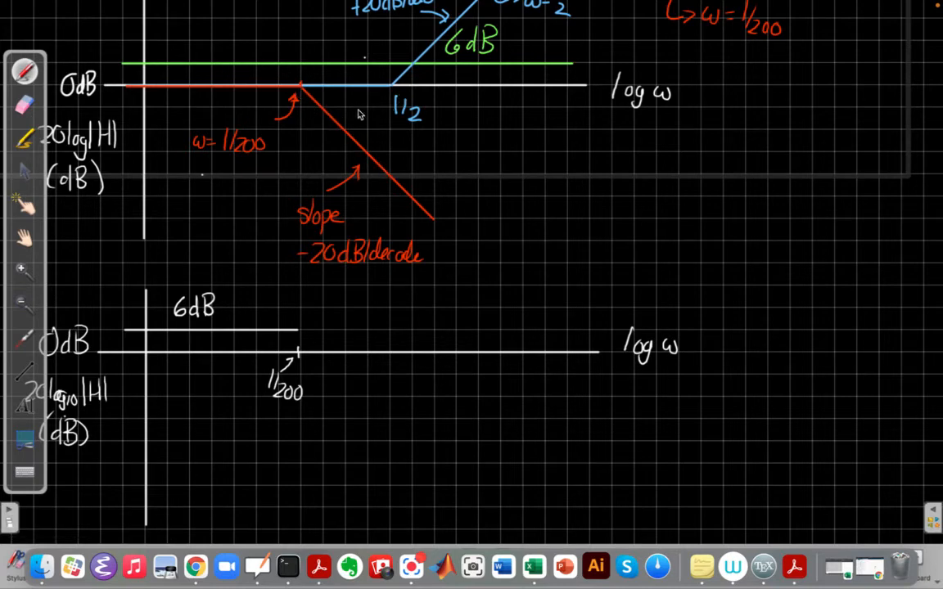
mouse_move(345, 114)
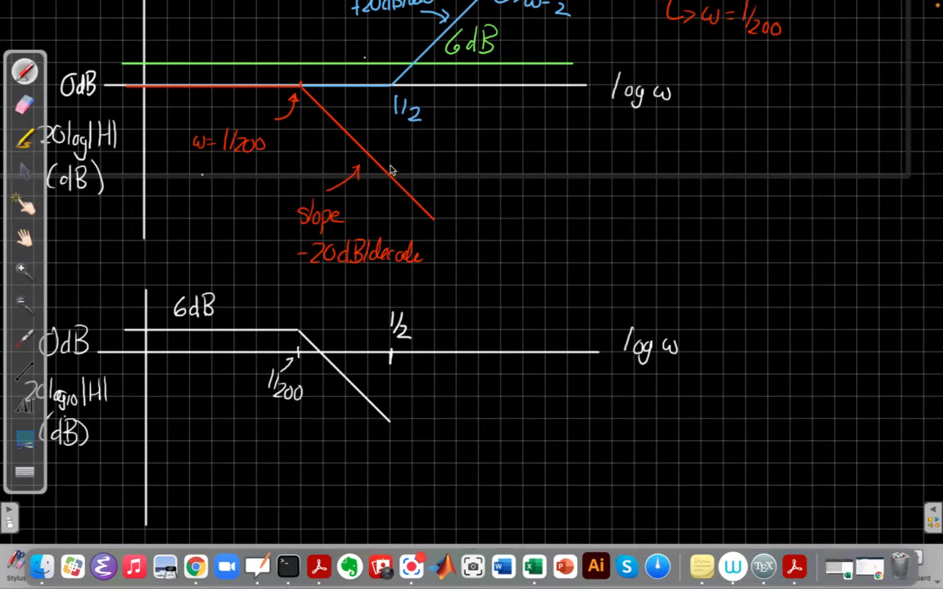
mouse_move(399, 69)
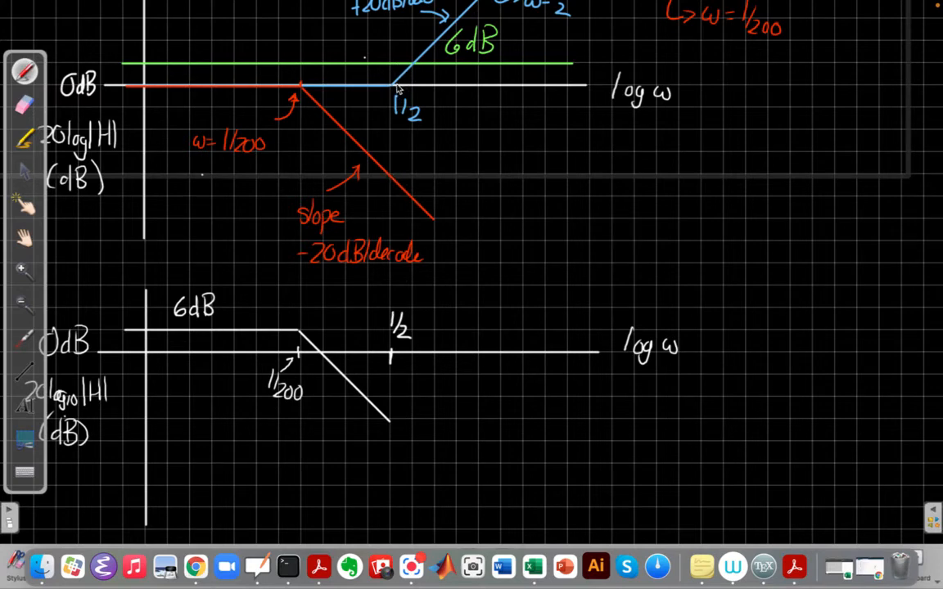
mouse_move(432, 69)
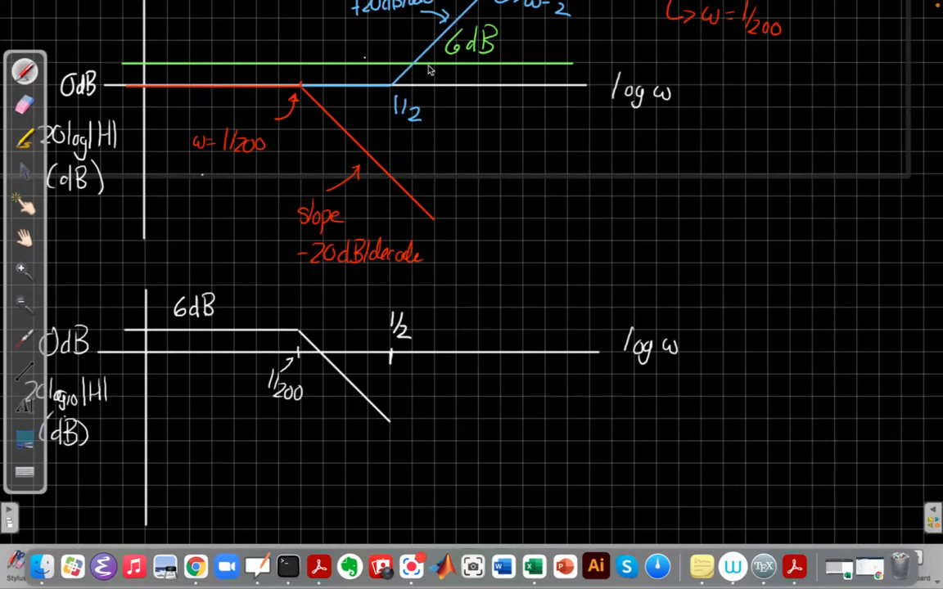
mouse_move(427, 273)
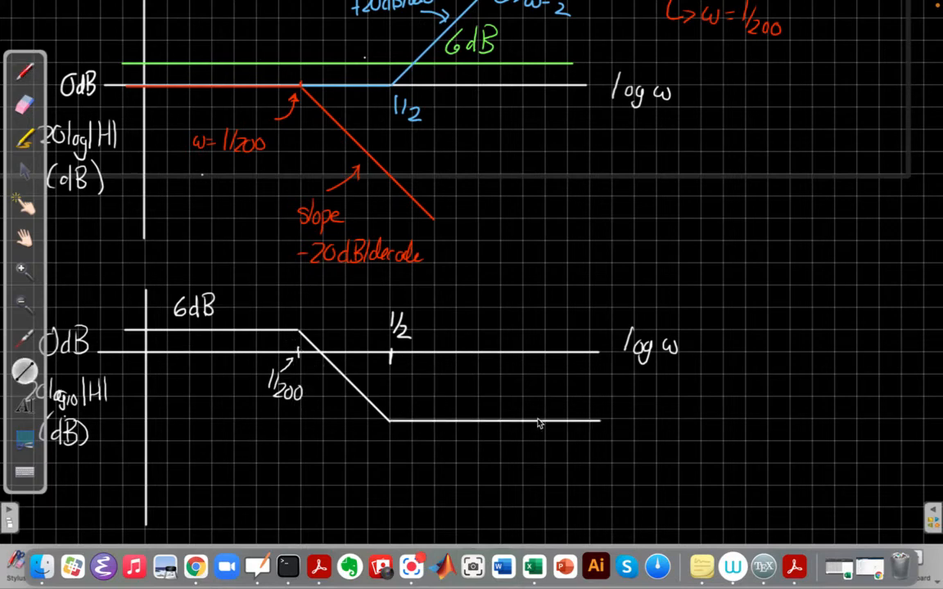
mouse_move(357, 407)
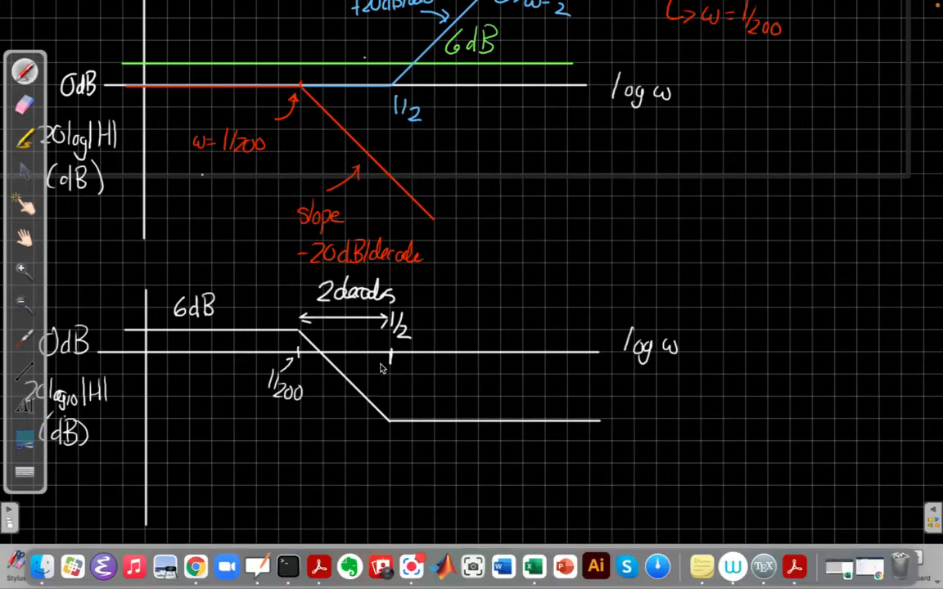
mouse_move(402, 364)
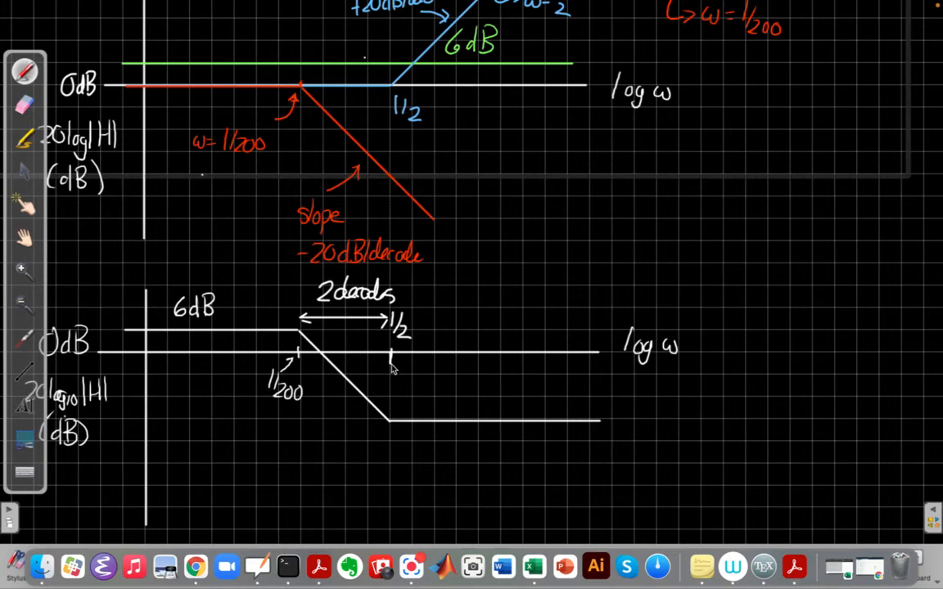
mouse_move(200, 393)
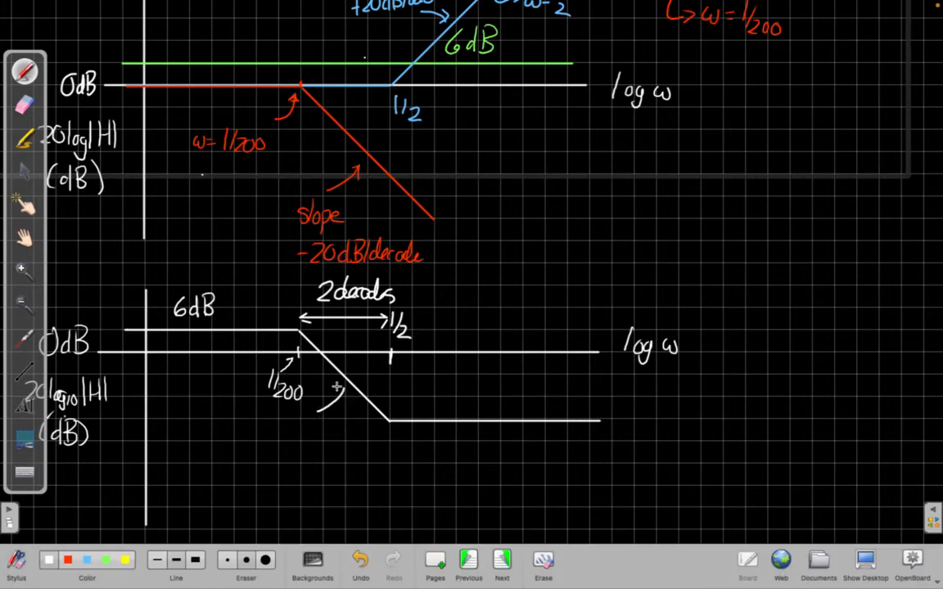
Write the −20 dB/dec slope label on the combined plot's falling section.
text(-2o)
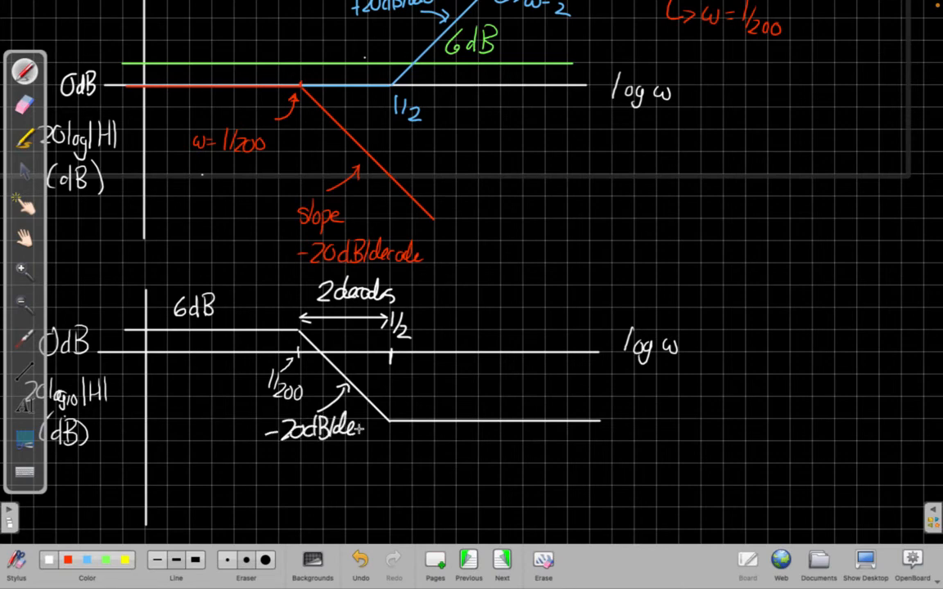
text(-20r)
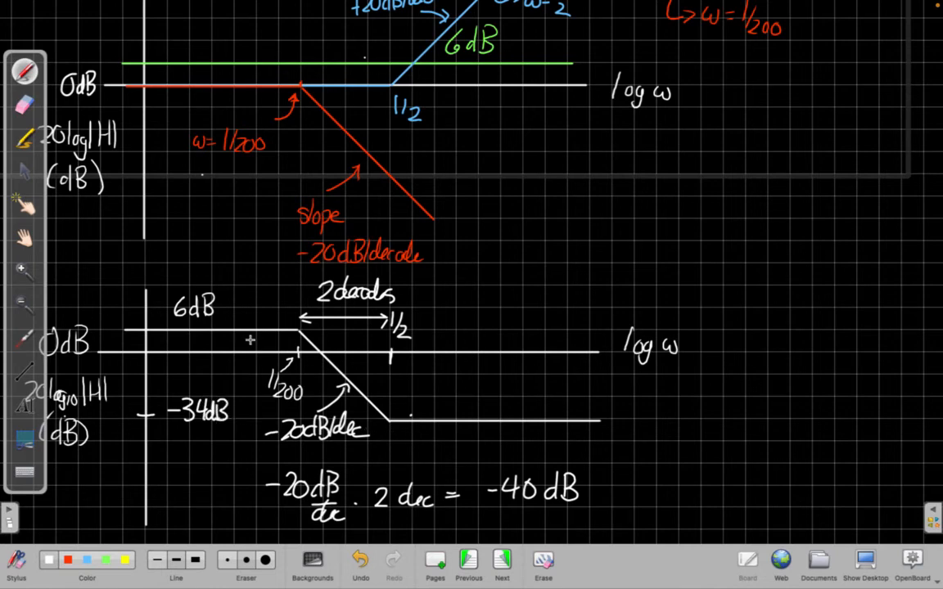
mouse_move(622, 403)
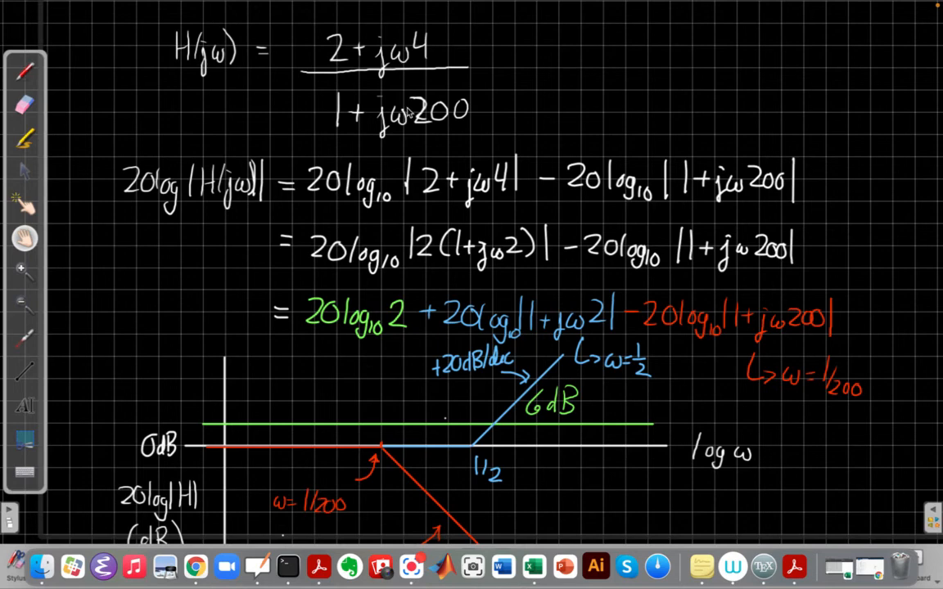
mouse_move(412, 114)
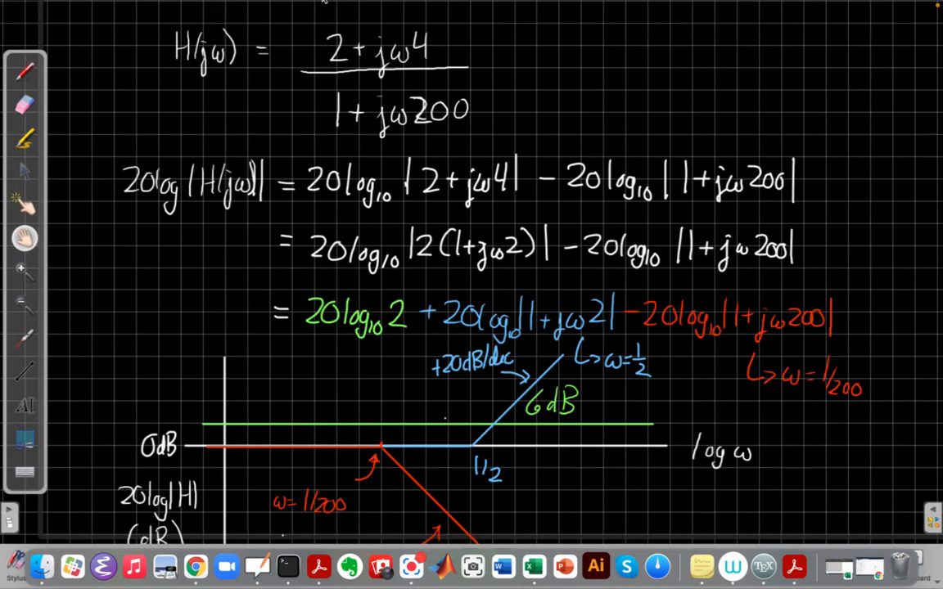
mouse_move(254, 177)
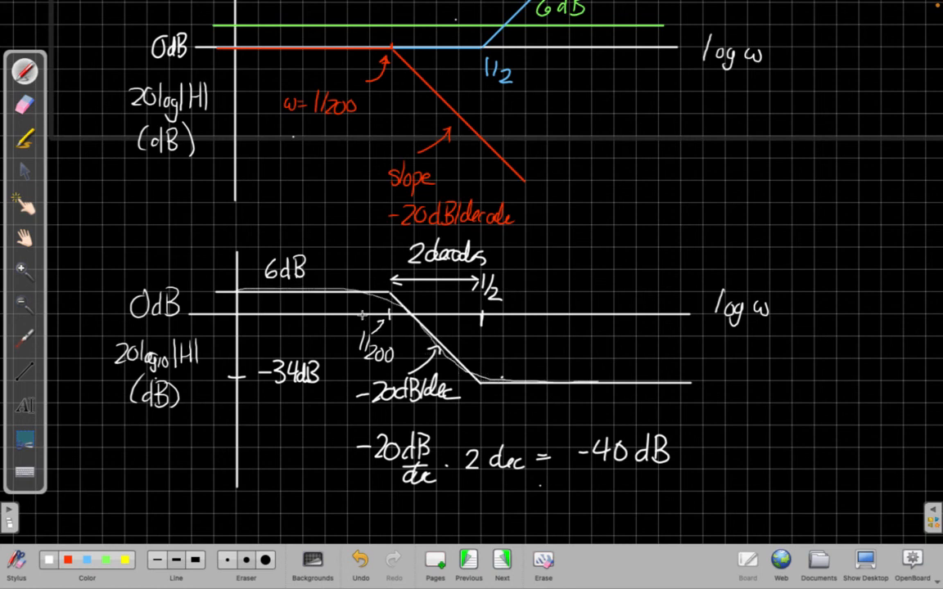
mouse_move(324, 300)
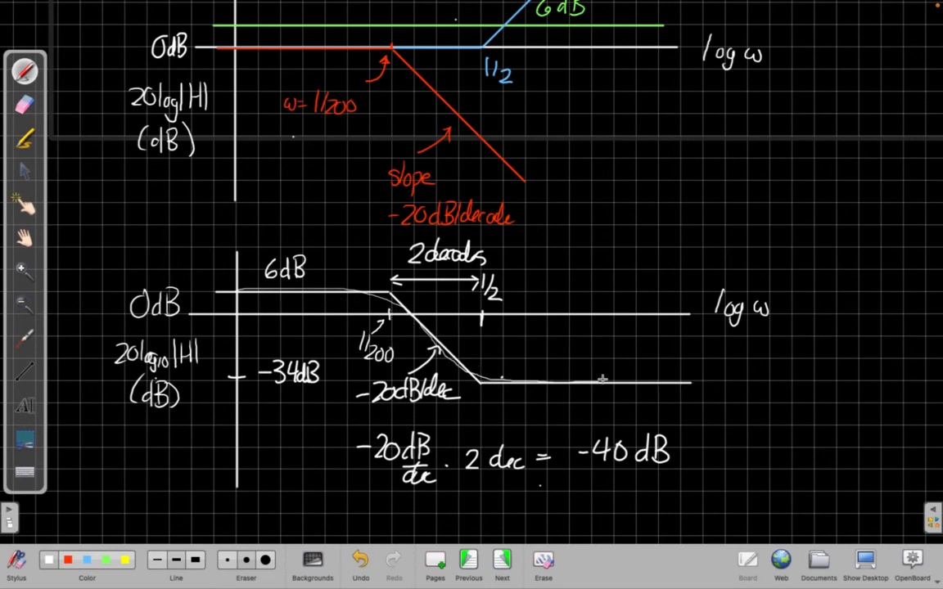
mouse_move(254, 340)
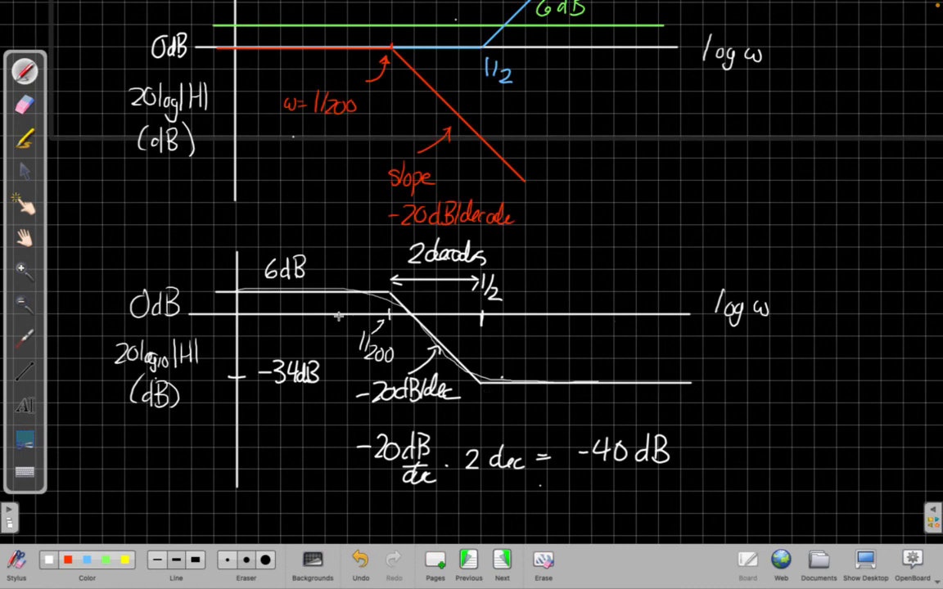
mouse_move(471, 436)
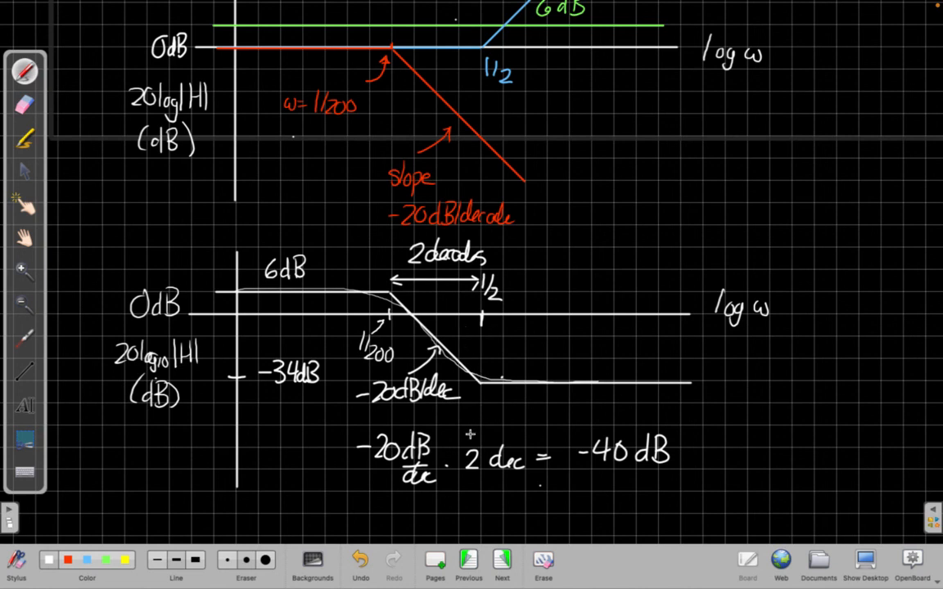
mouse_move(455, 447)
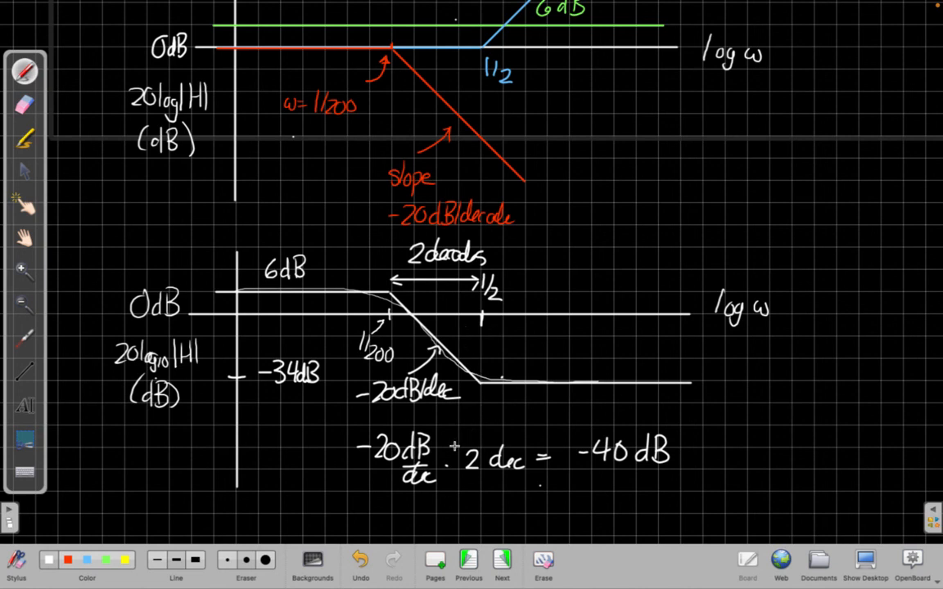
mouse_move(432, 235)
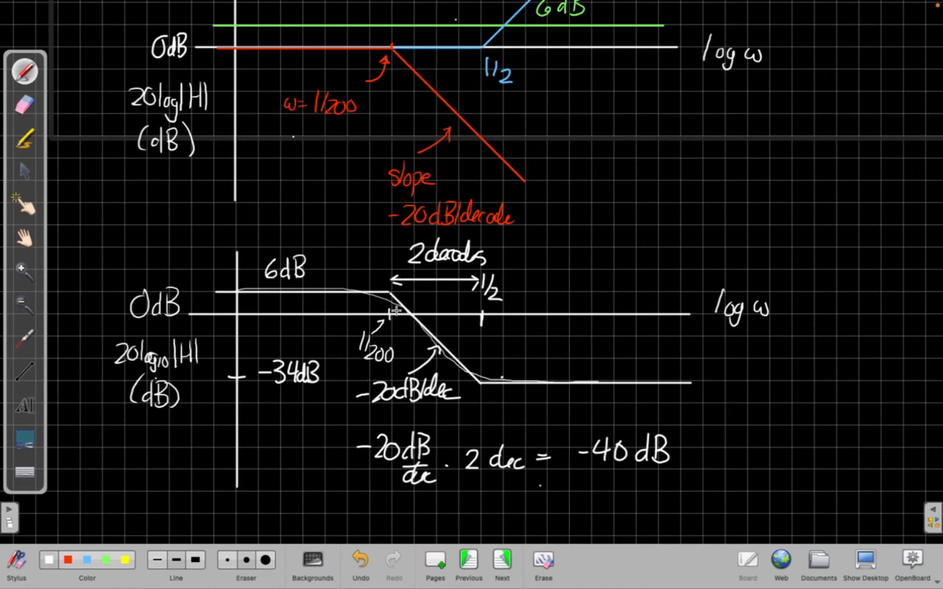
mouse_move(423, 118)
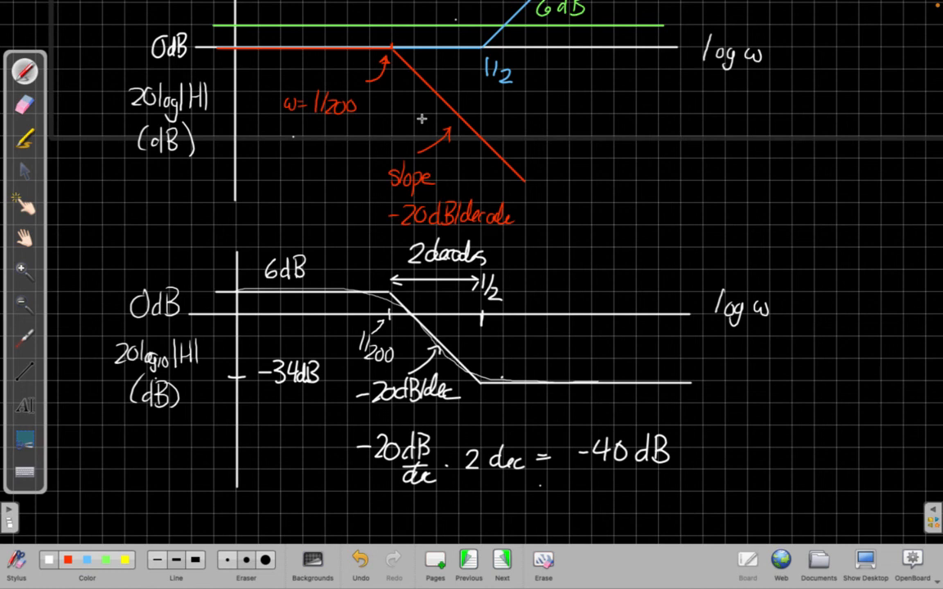
mouse_move(338, 31)
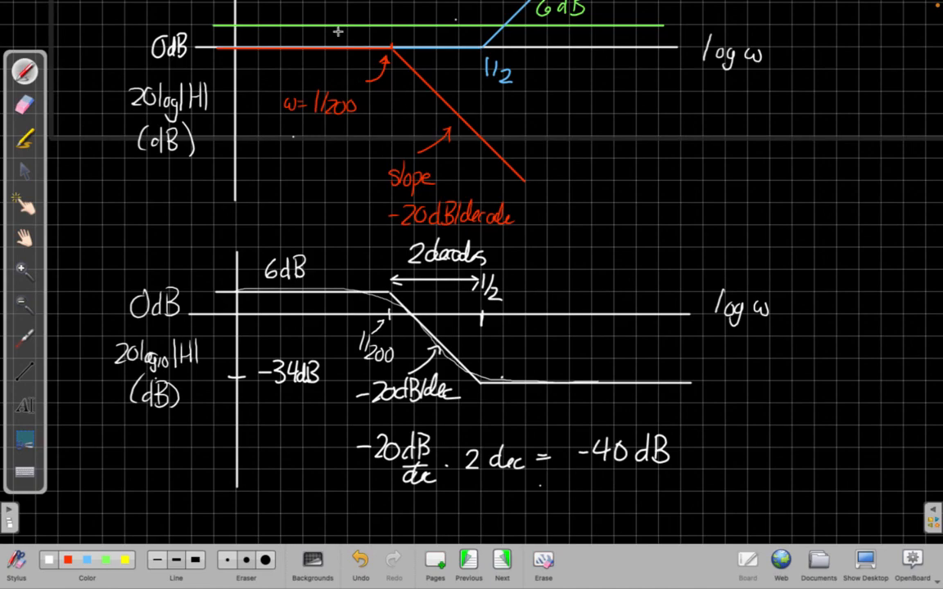